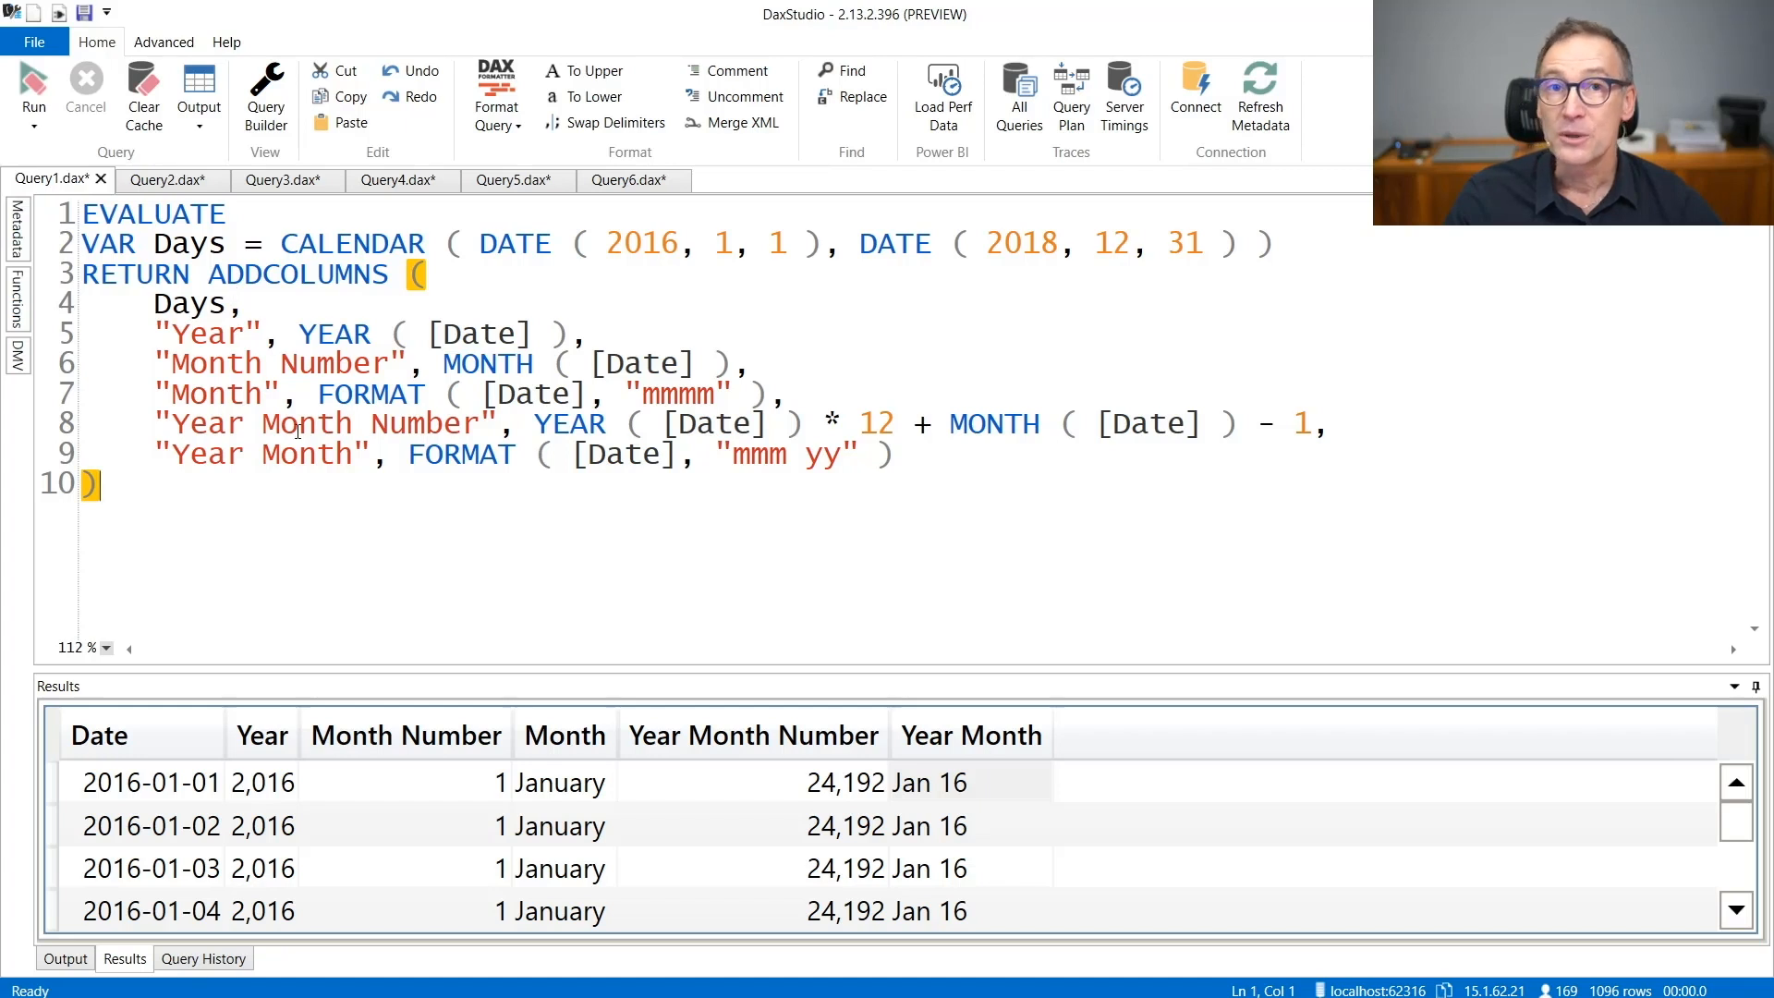
Step: Walk through the first query's CALENDAR date range and its derived column expressions
left_click_drag(279, 244, 860, 244)
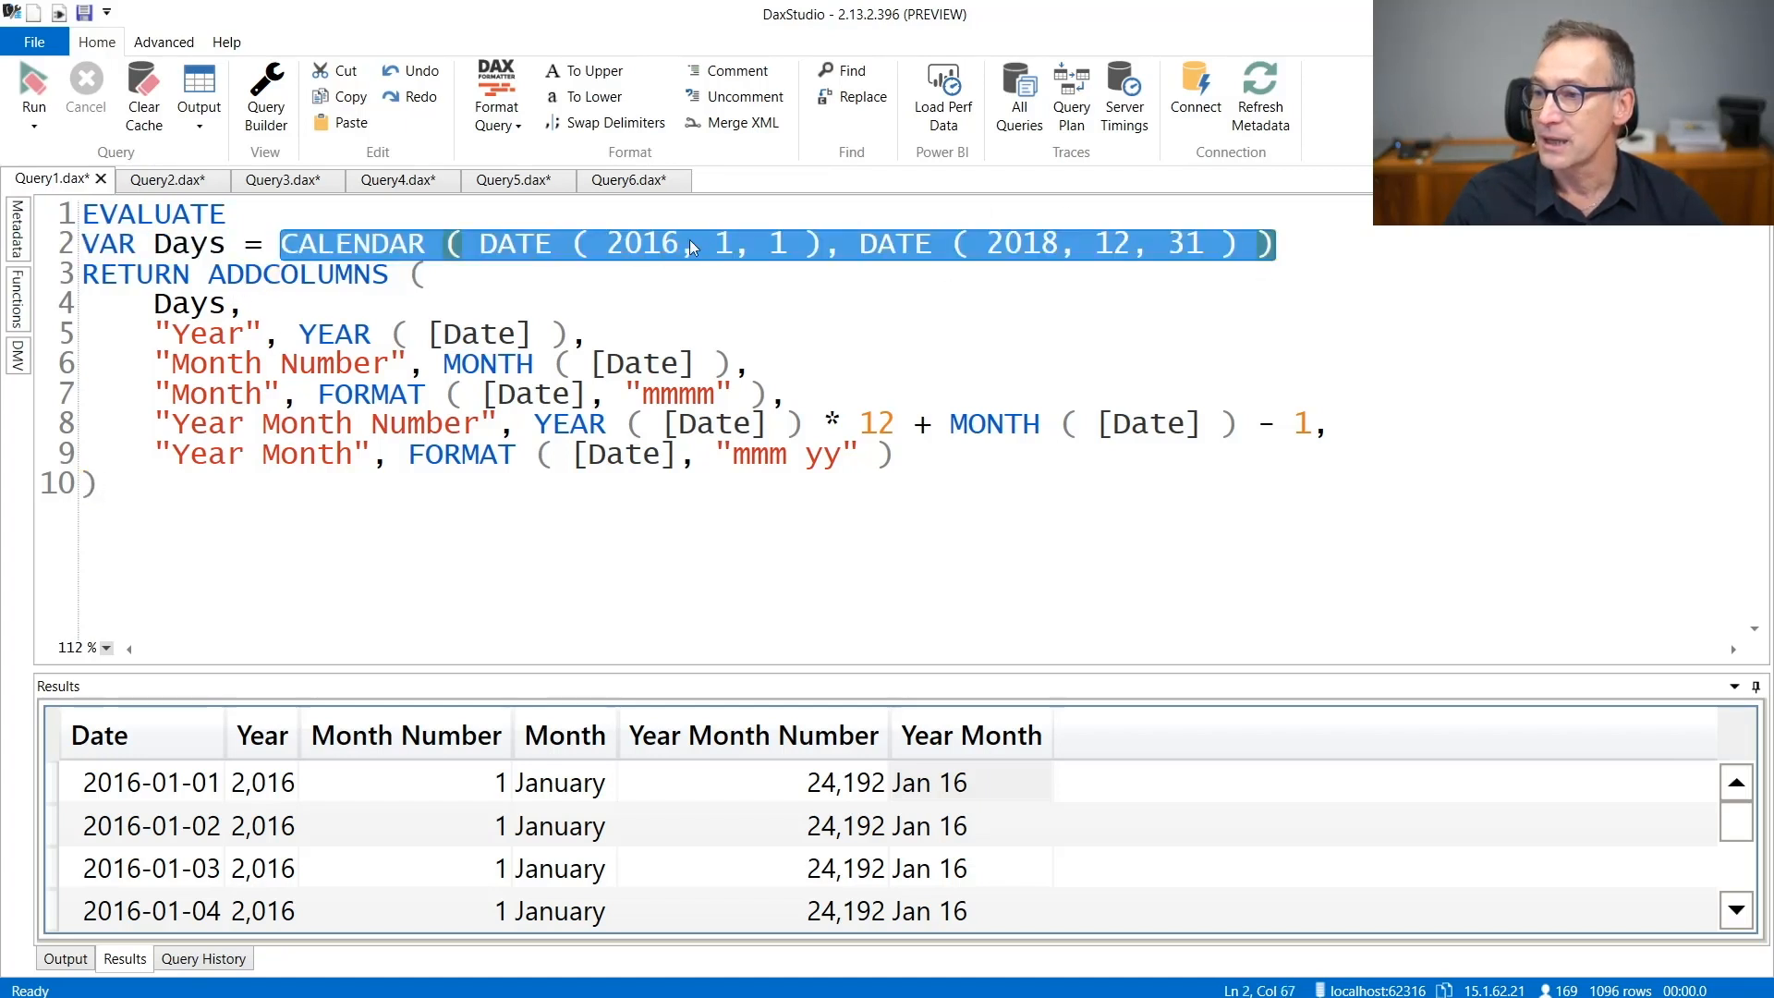
left_click(1024, 244)
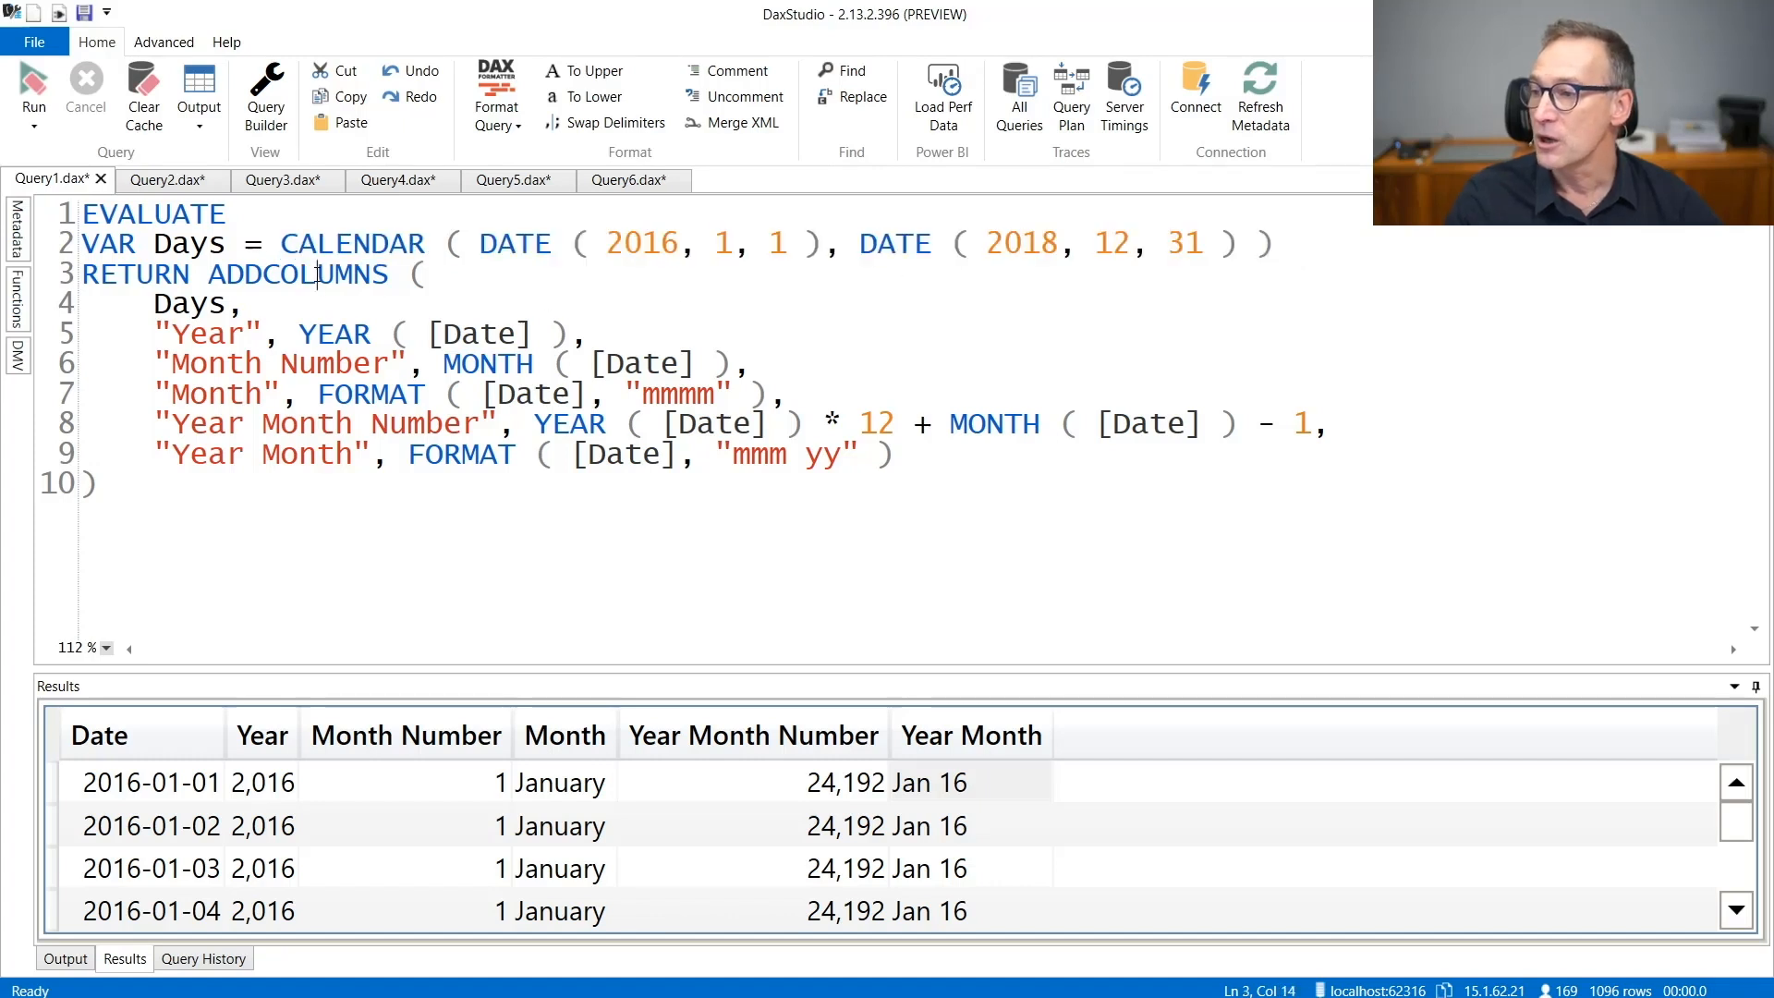
left_click(495, 364)
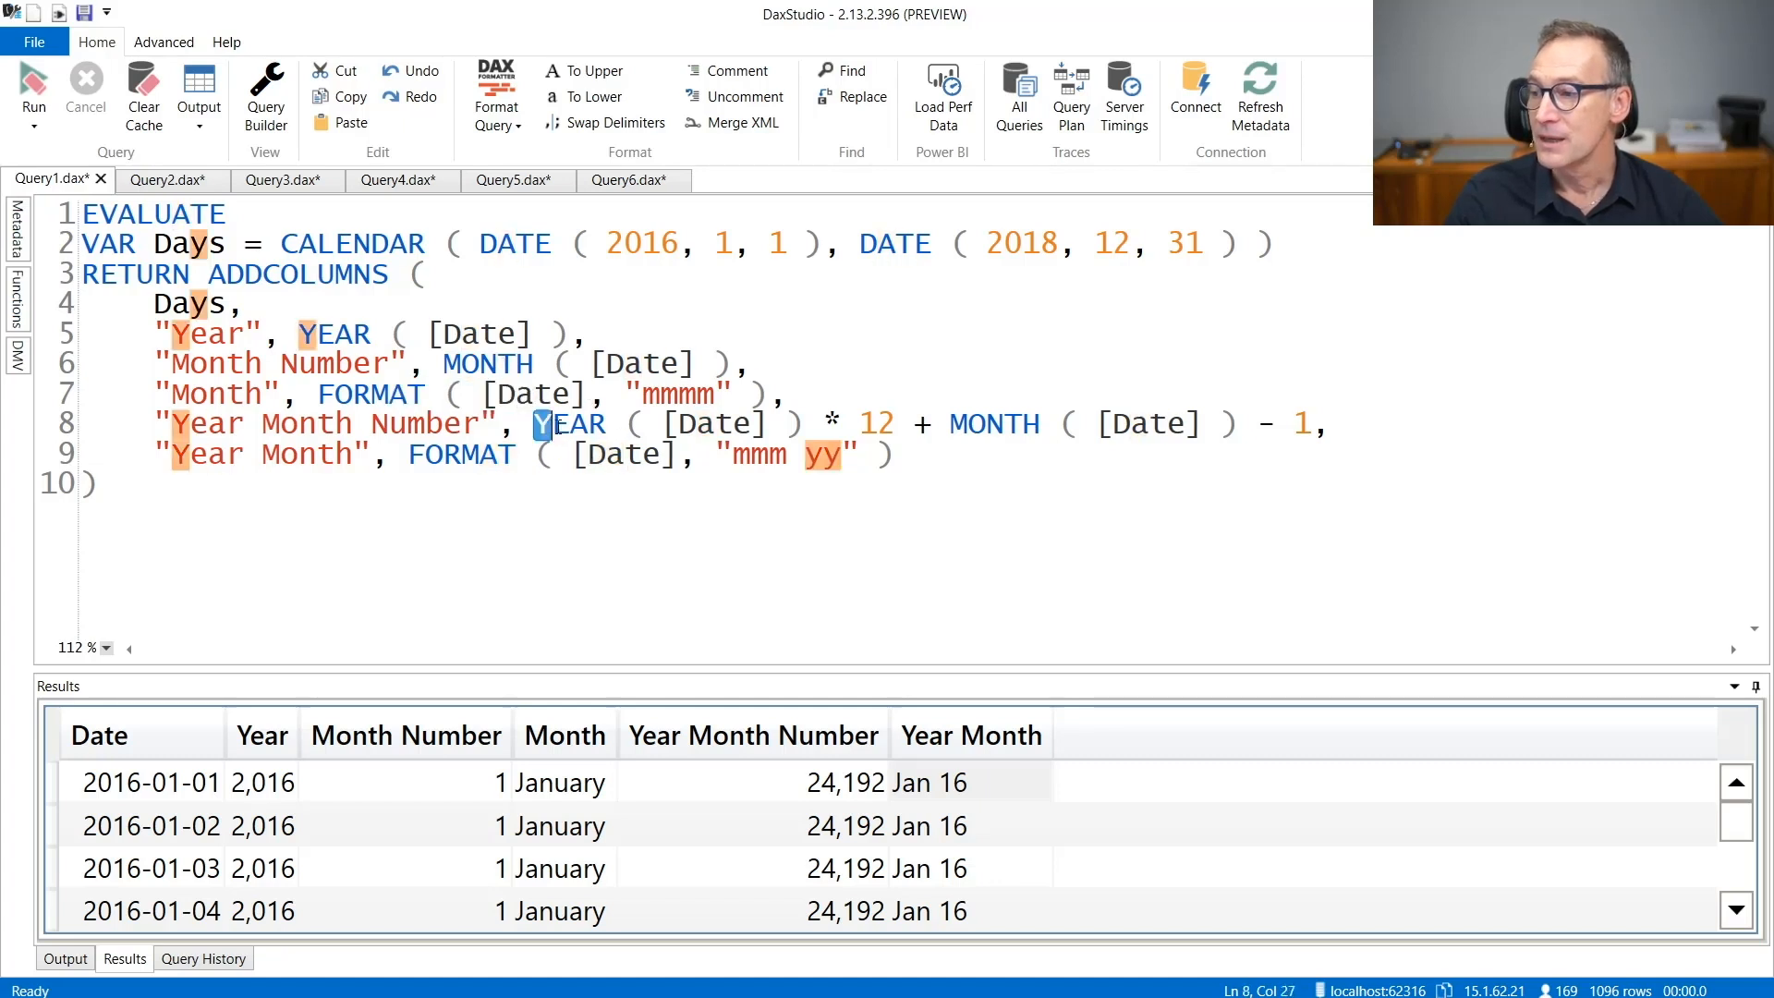
left_click_drag(532, 423, 1328, 424)
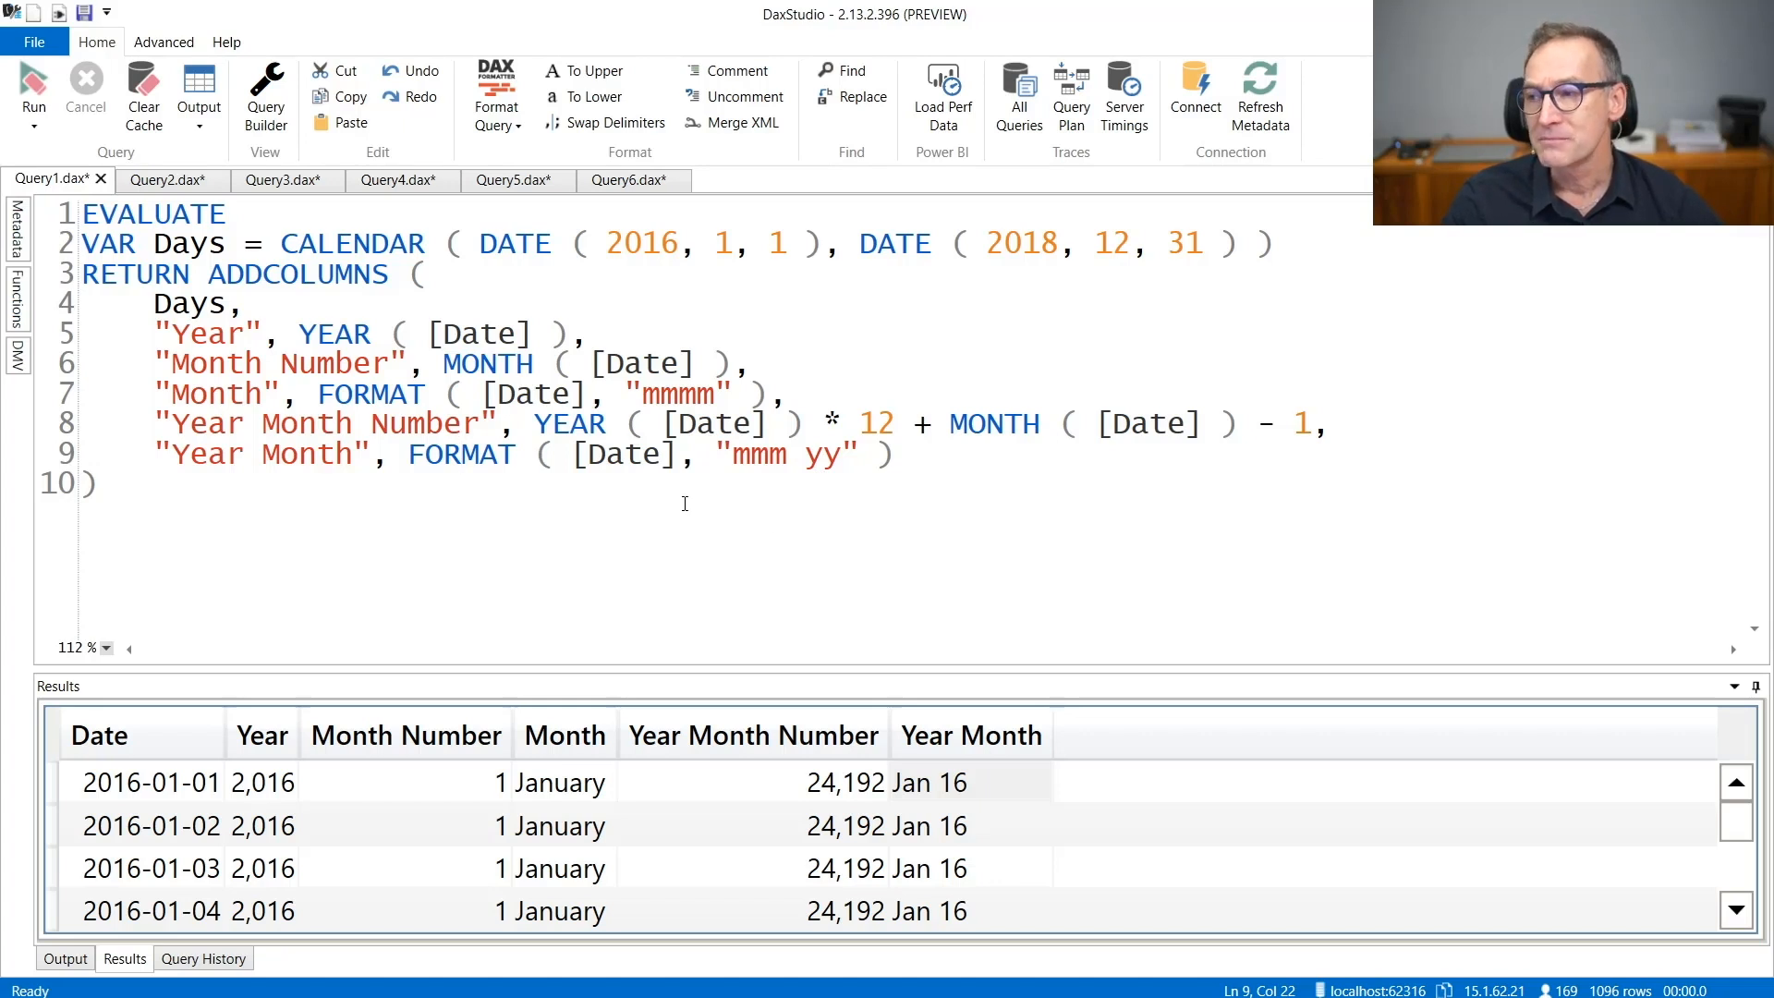
Step: Highlight the [Date] and MONTH ( [Date] ) references, then move to the nested-ADDCOLUMNS Query2
double_click(469, 333)
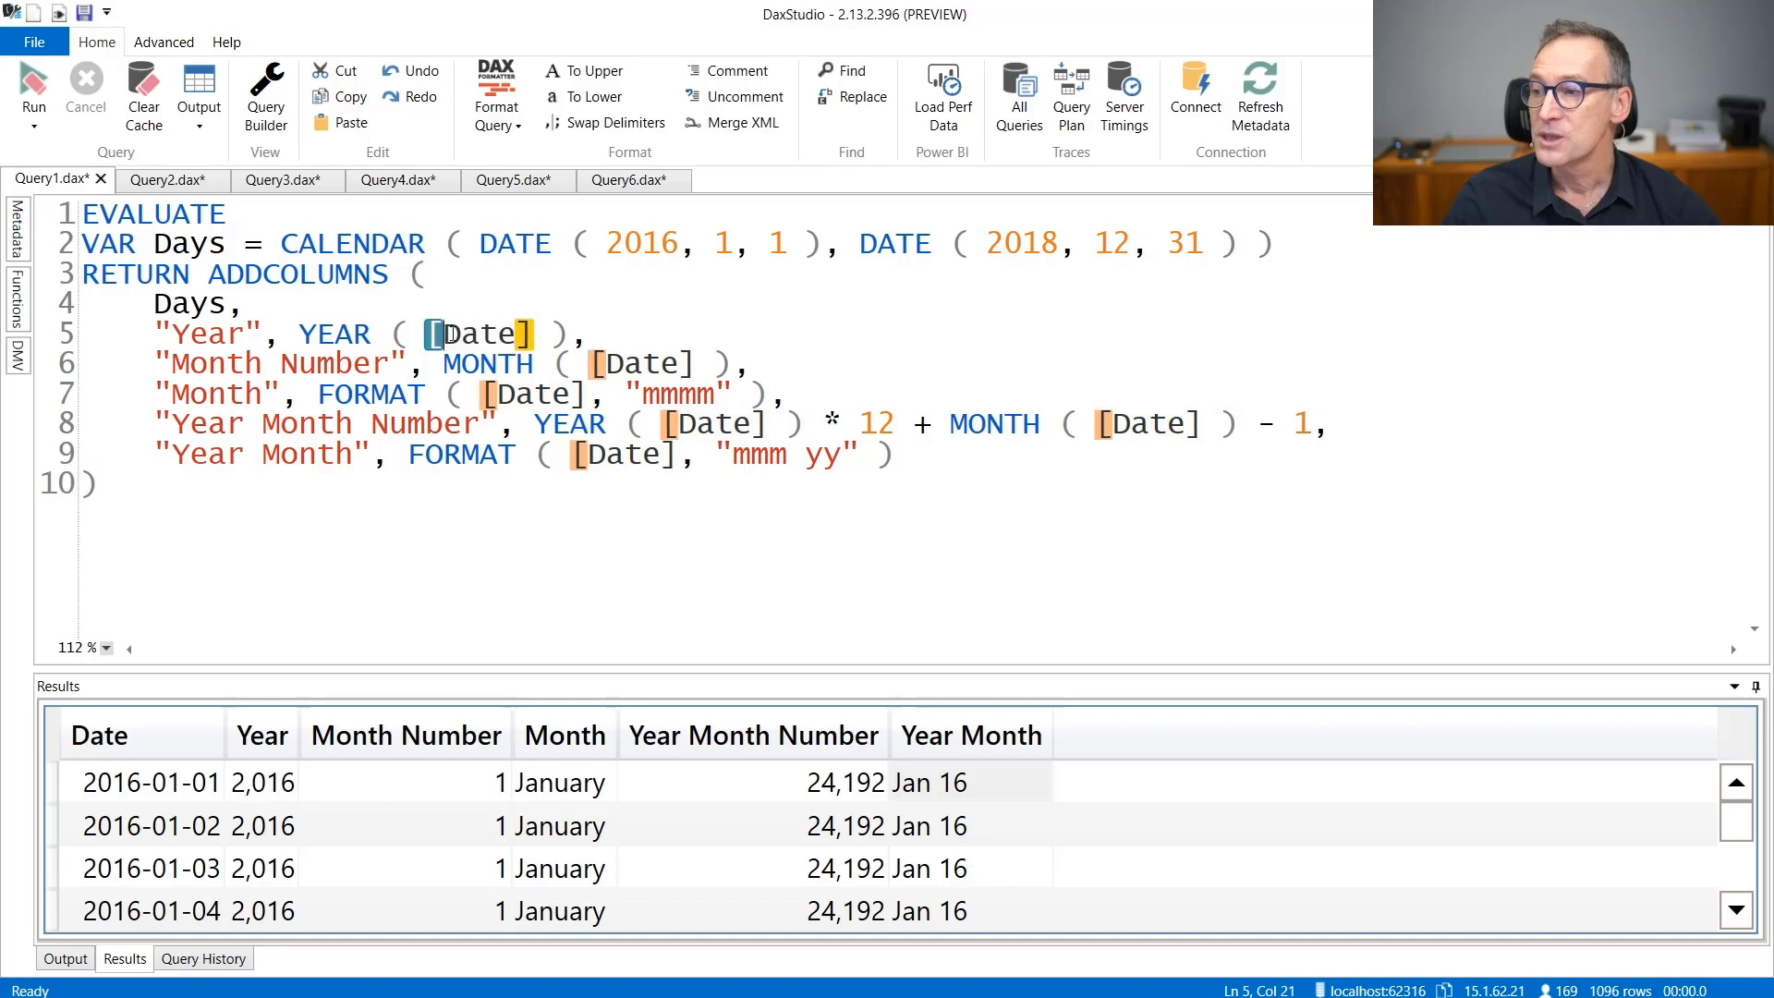
double_click(480, 333)
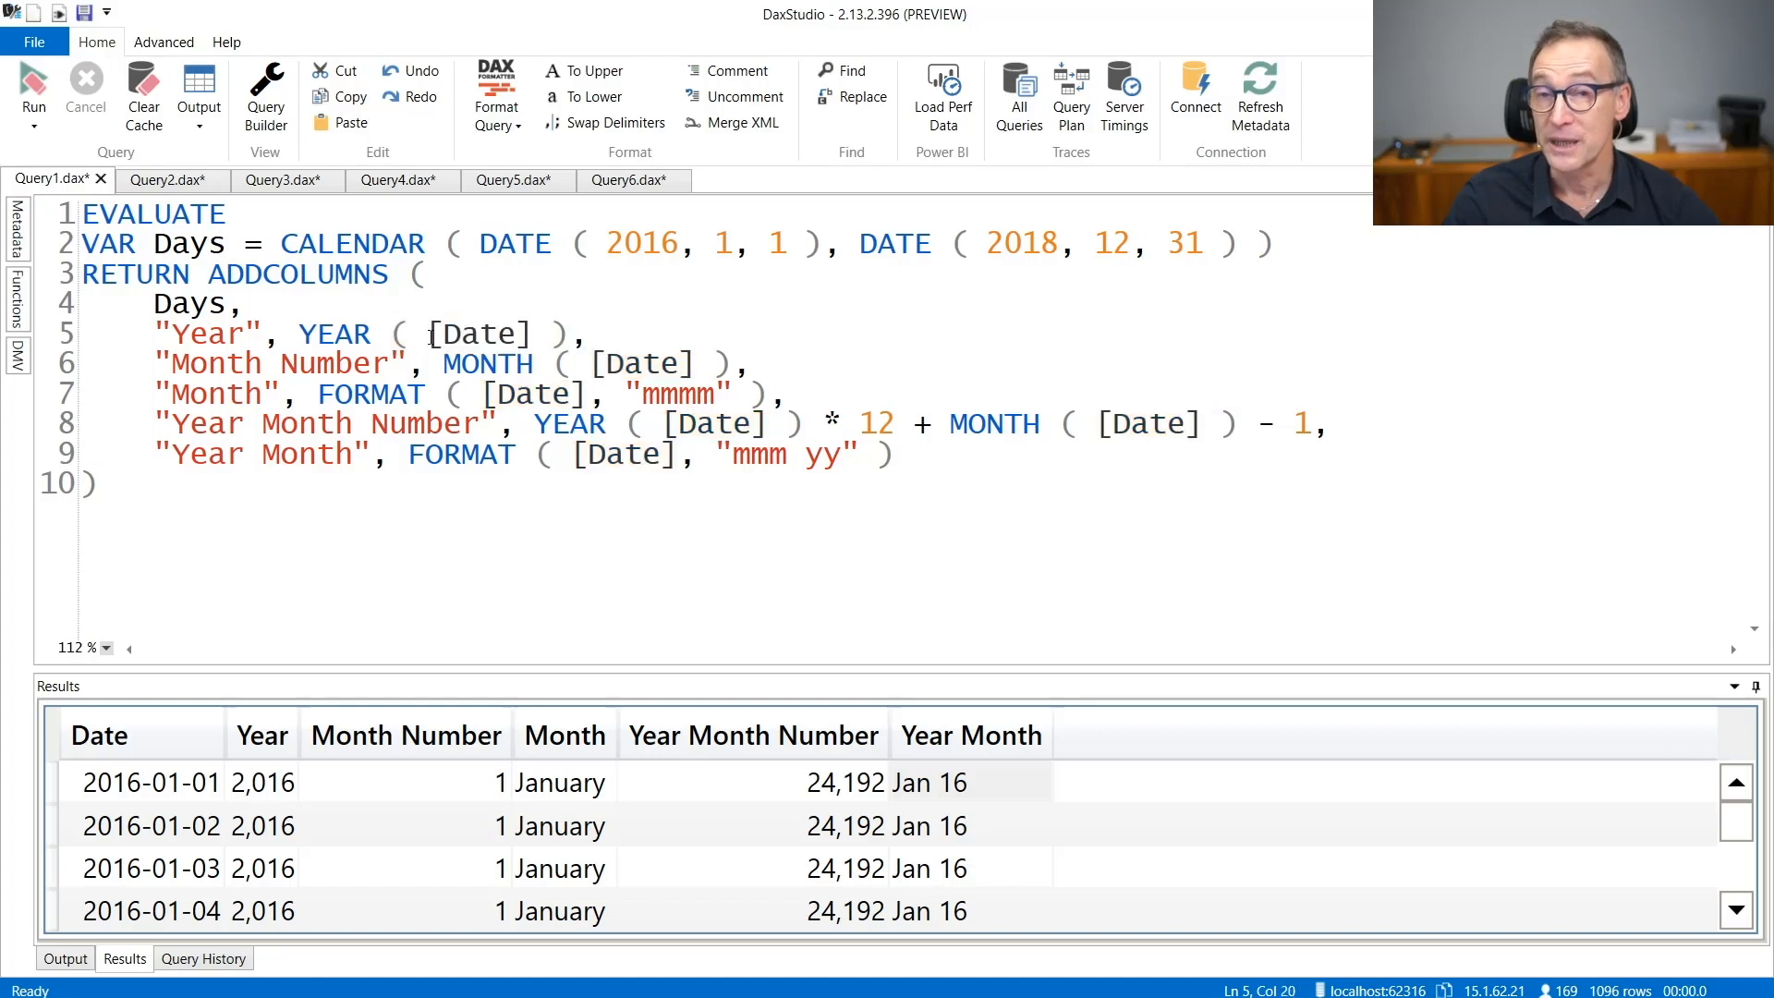
left_click(427, 332)
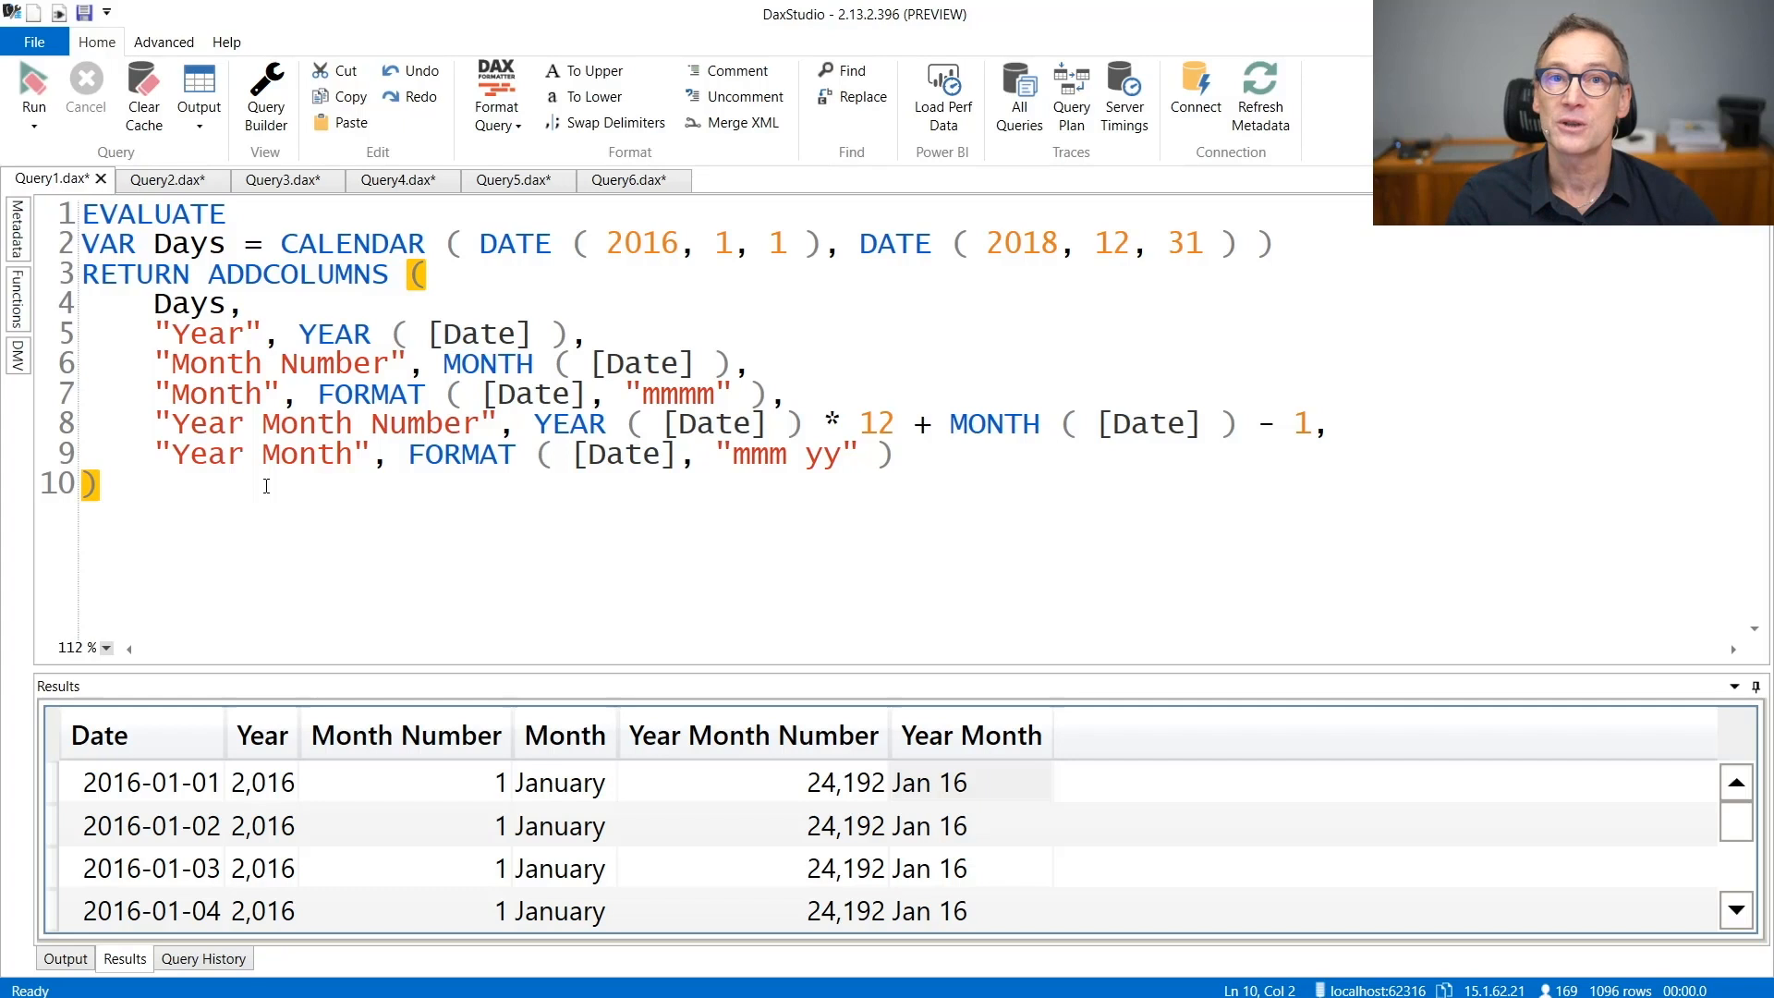
double_click(488, 365)
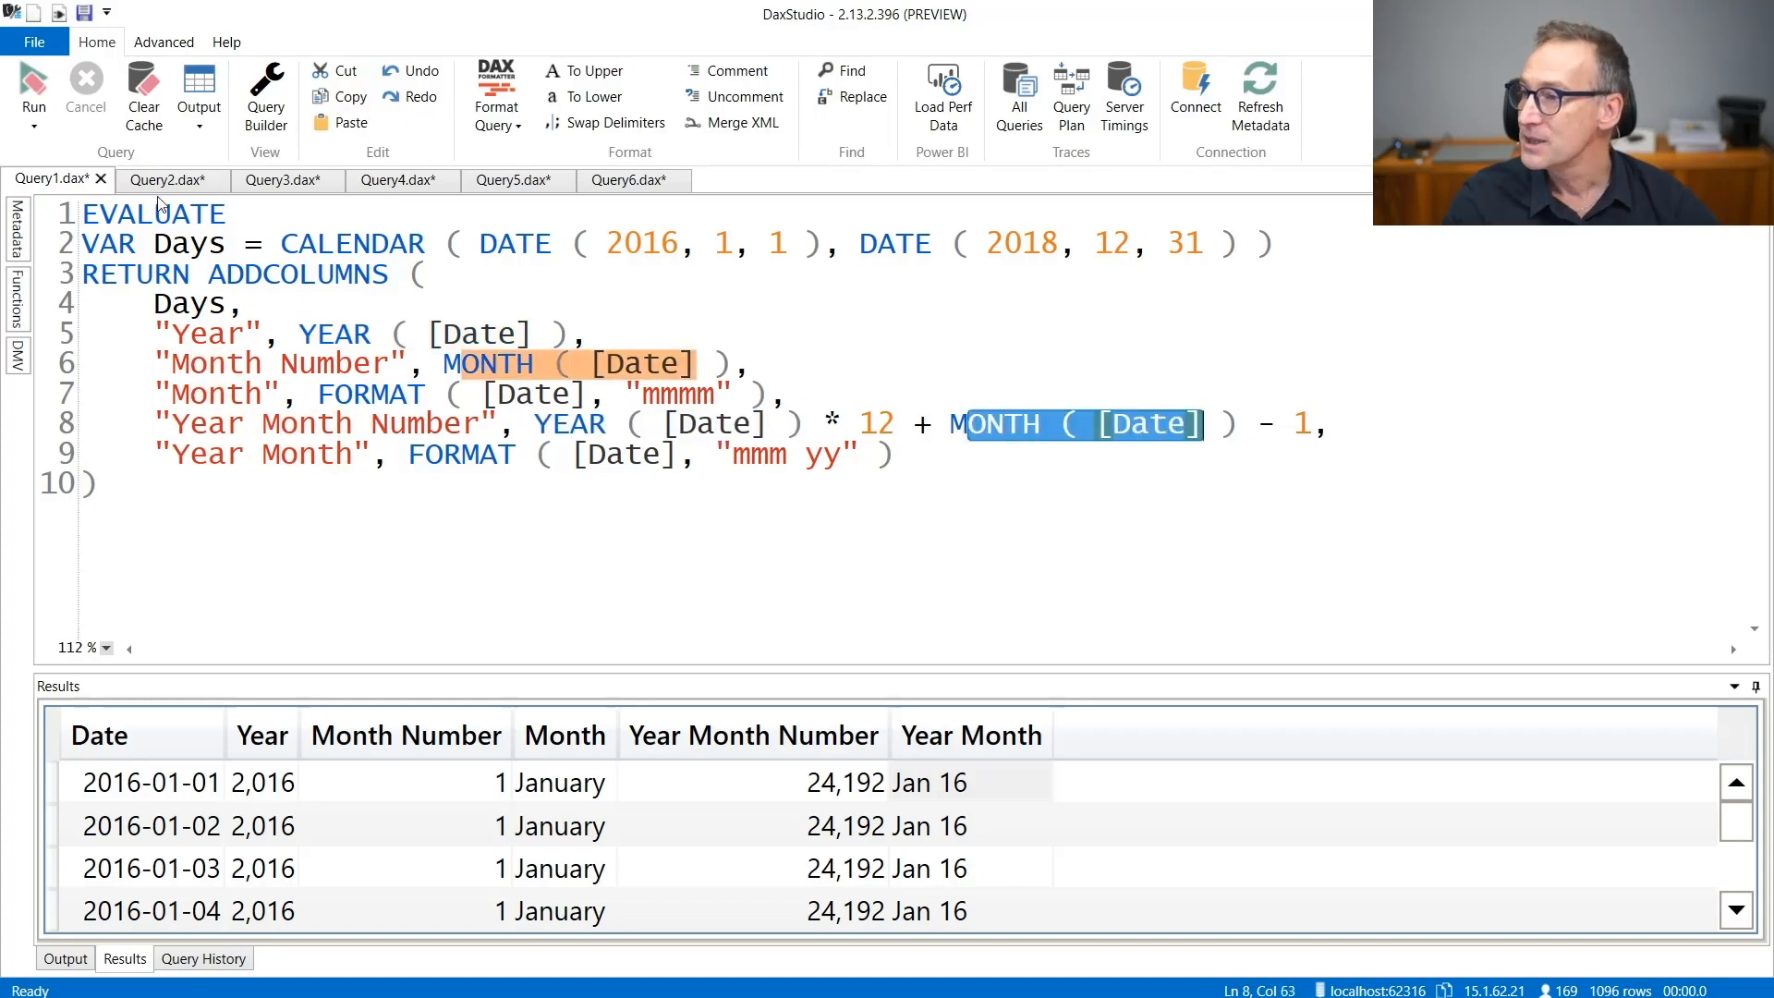
left_click(164, 179)
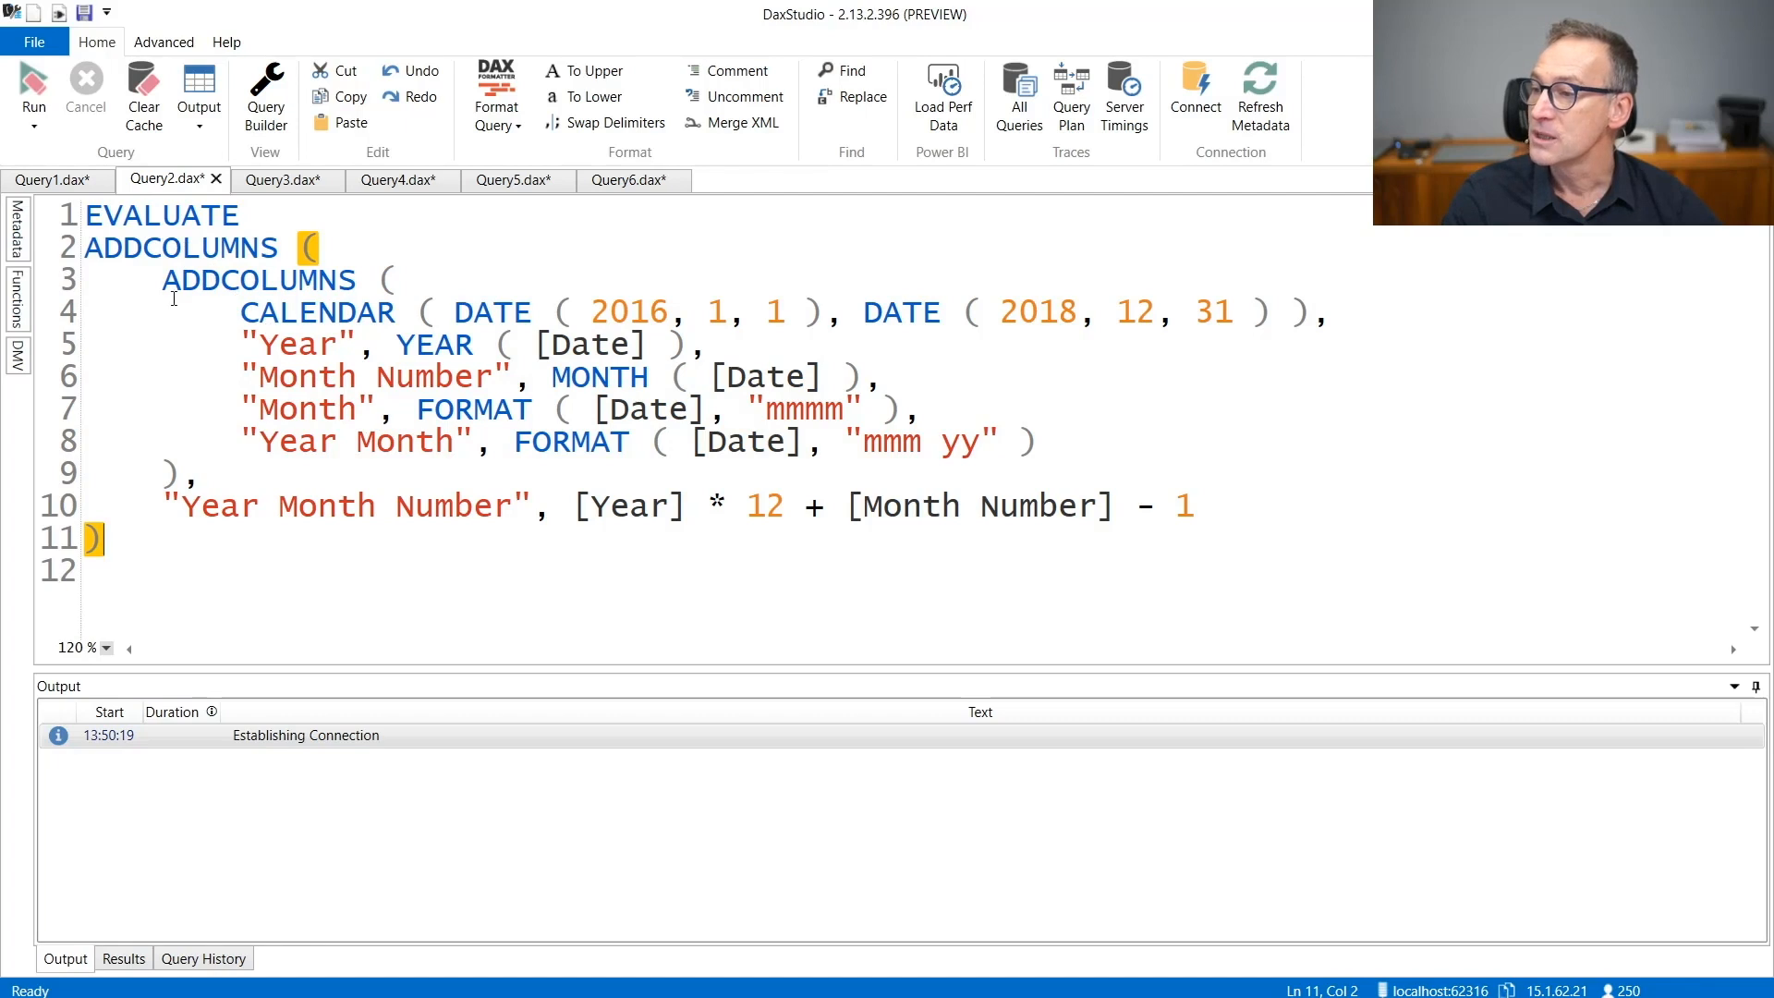
Step: Point out the inner ADDCOLUMNS and [Year] reference in Query2, then move to the SELECTCOLUMNS Query3
left_click(164, 279)
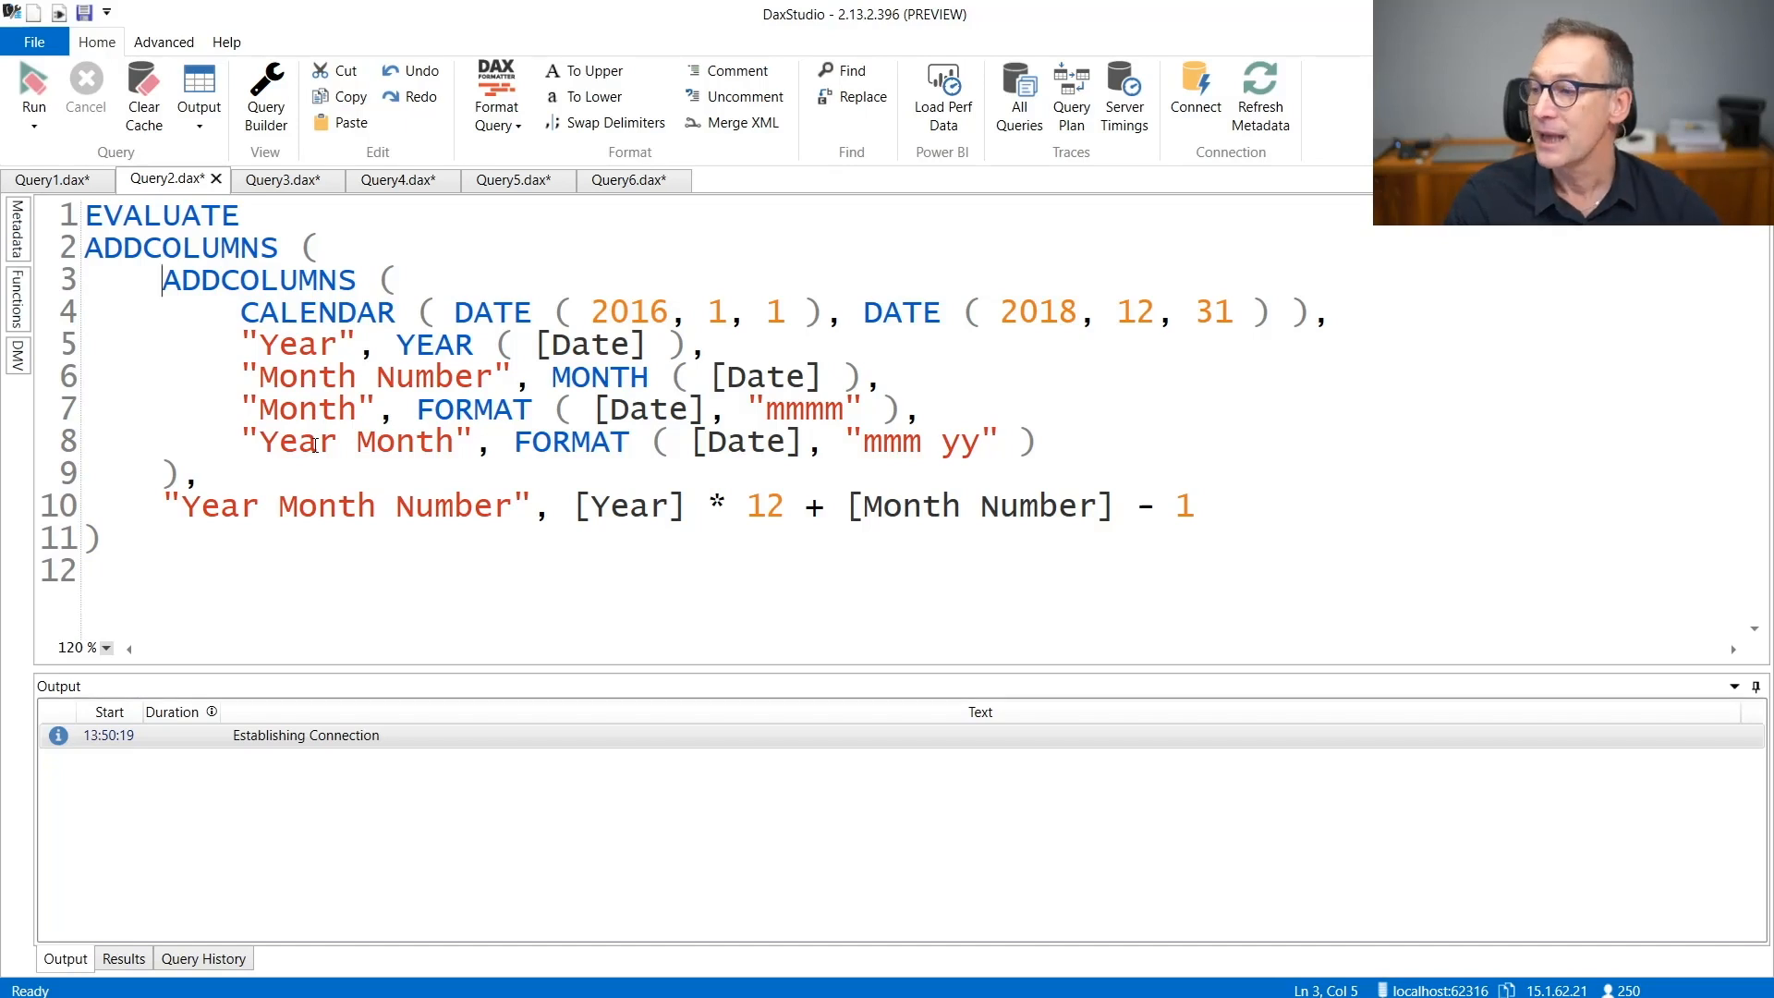
left_click(575, 504)
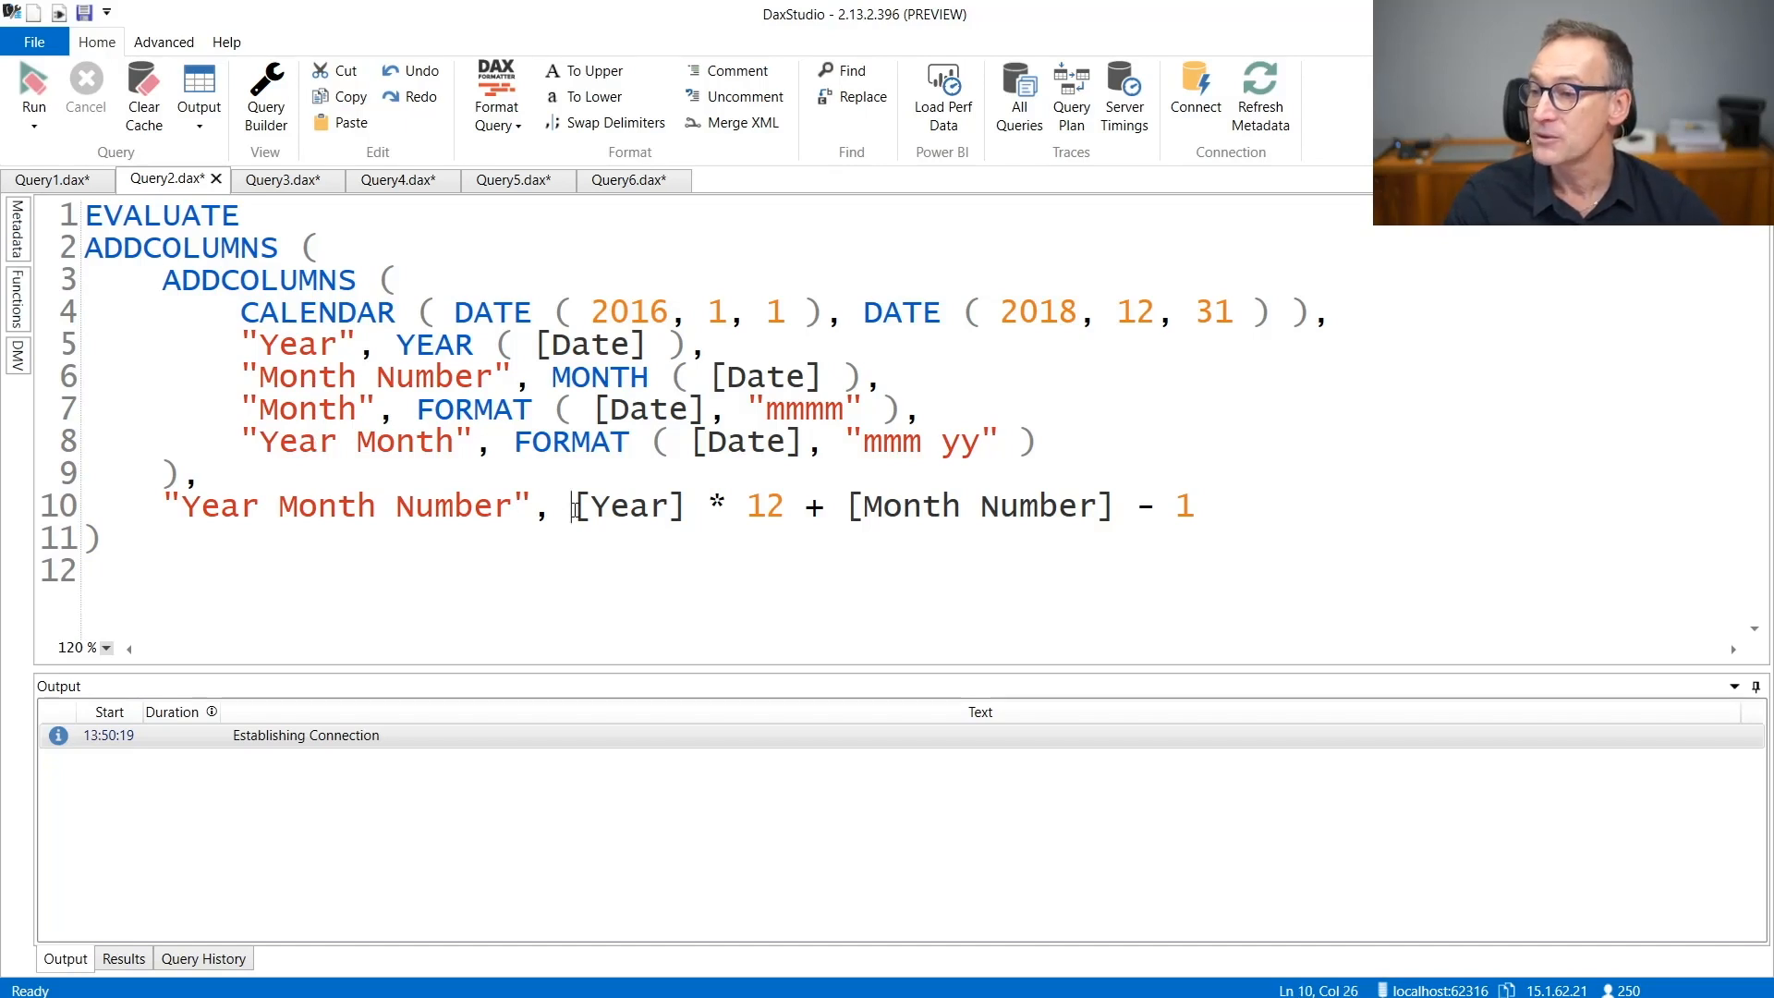
double_click(626, 505)
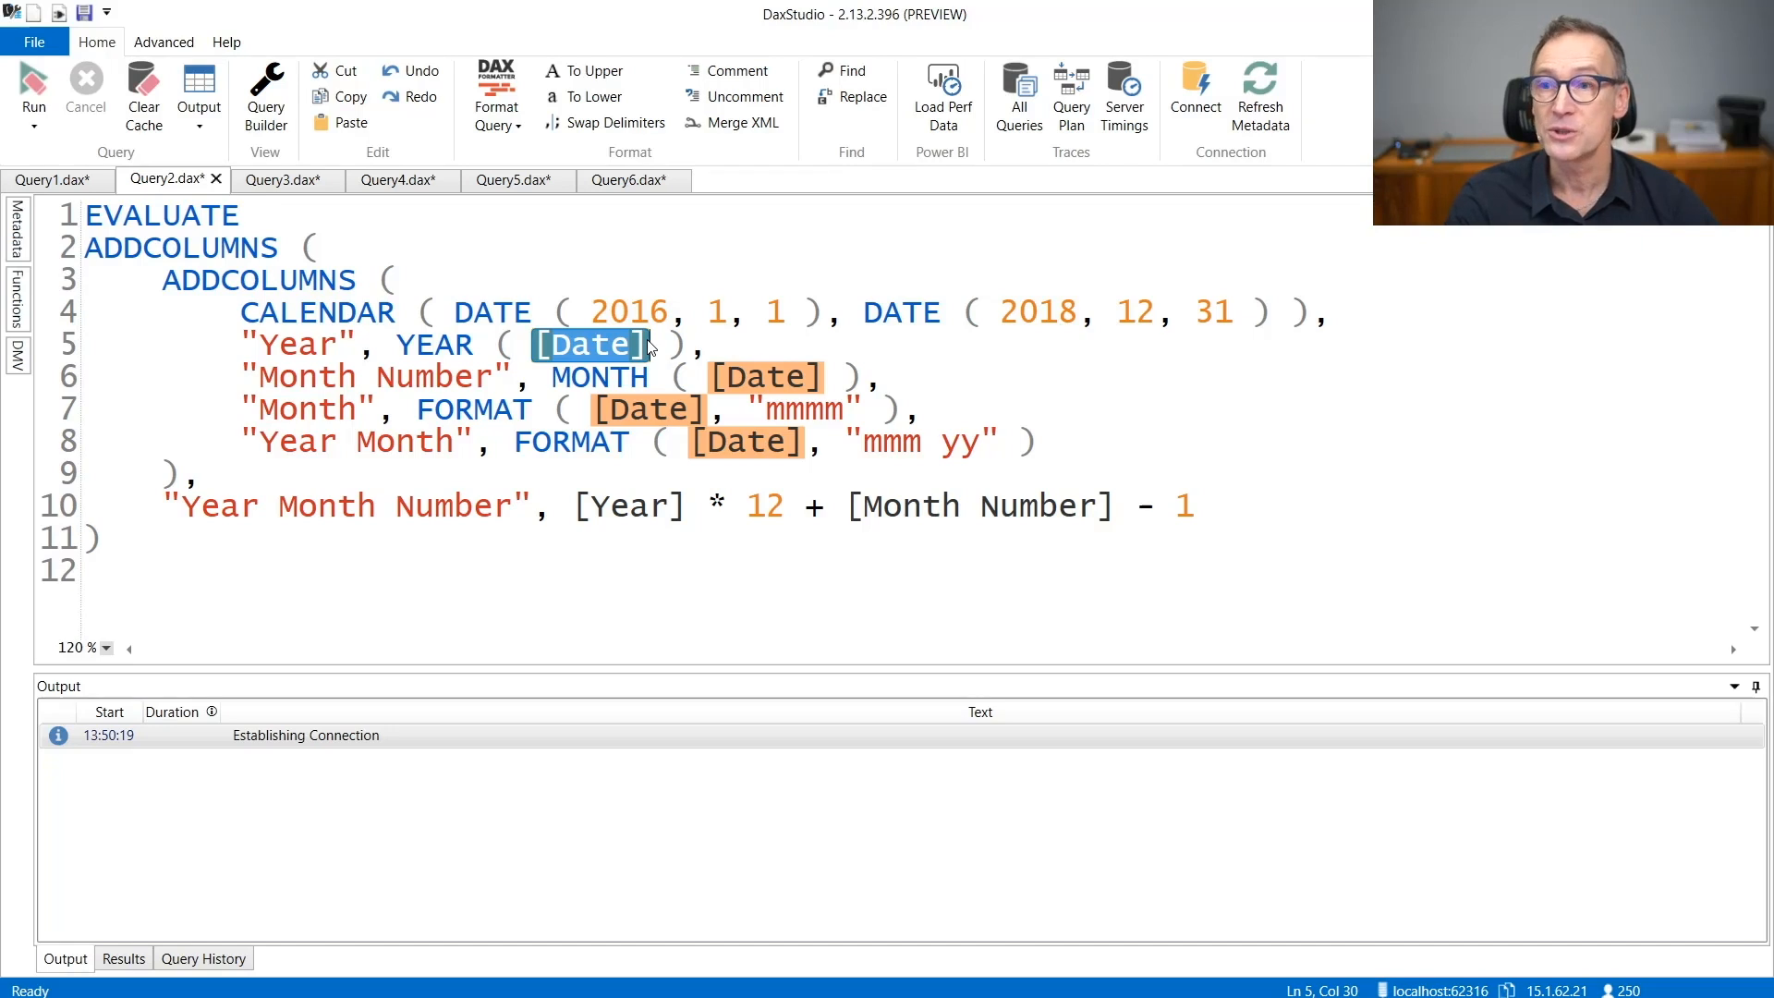
left_click(279, 179)
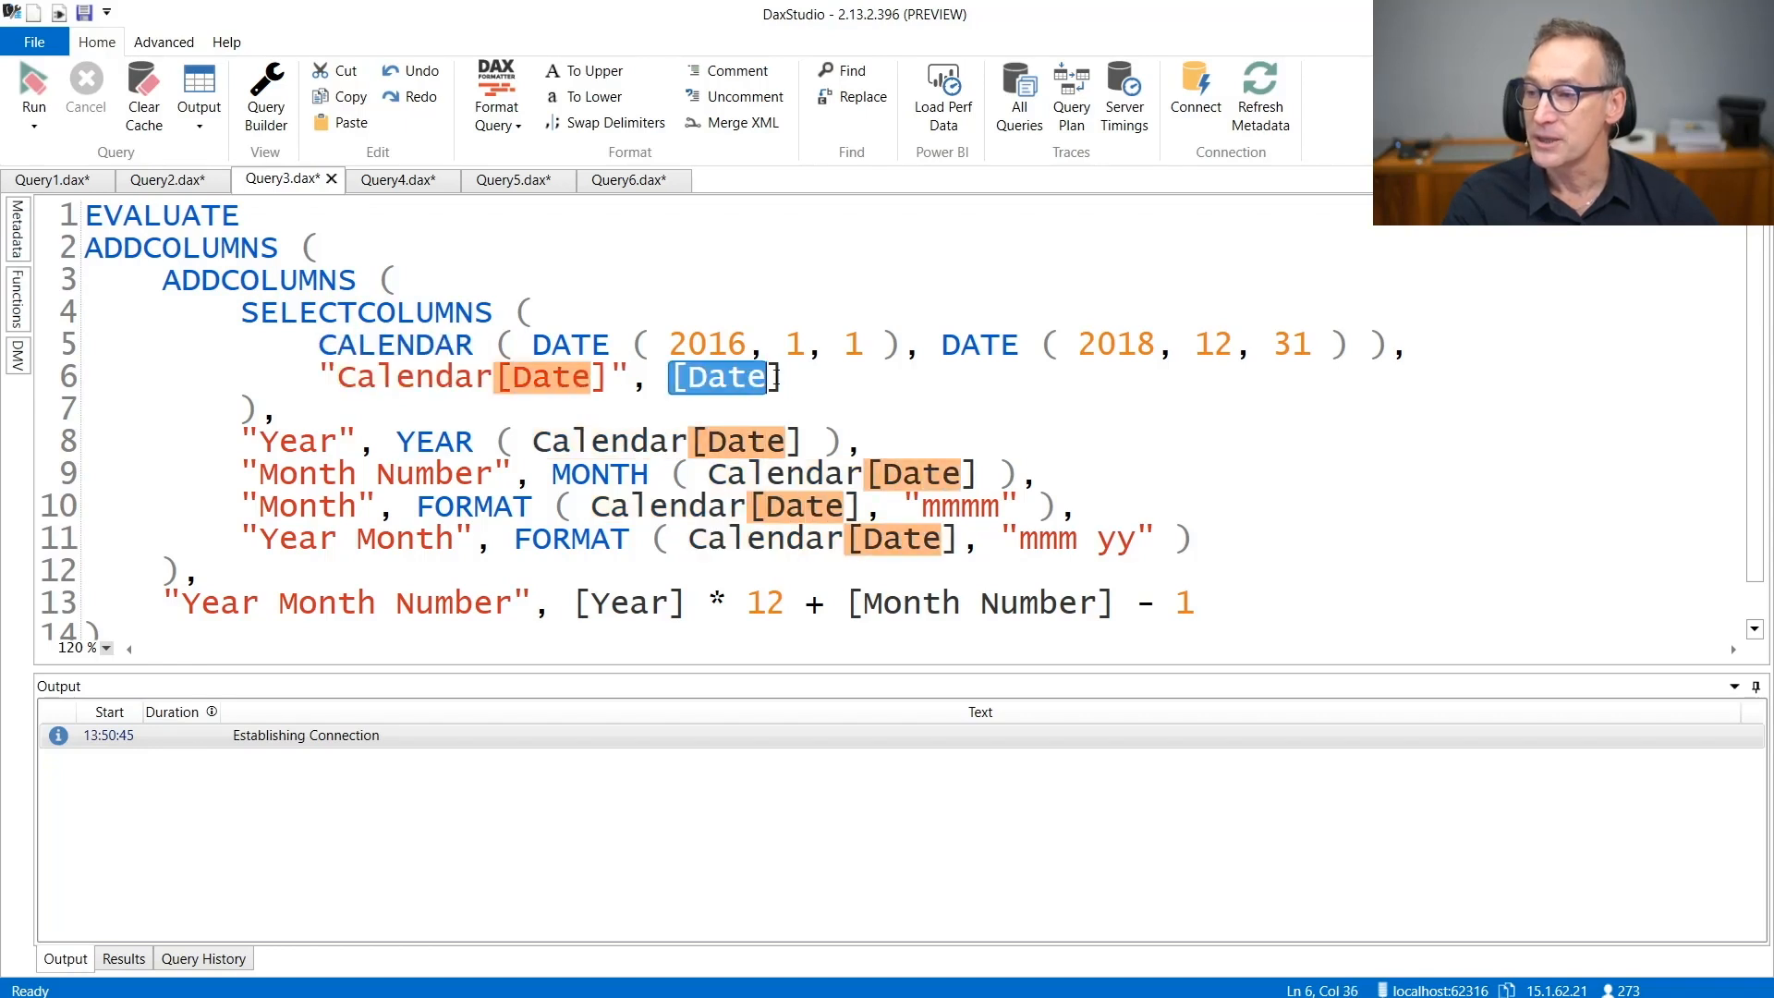
double_click(412, 377)
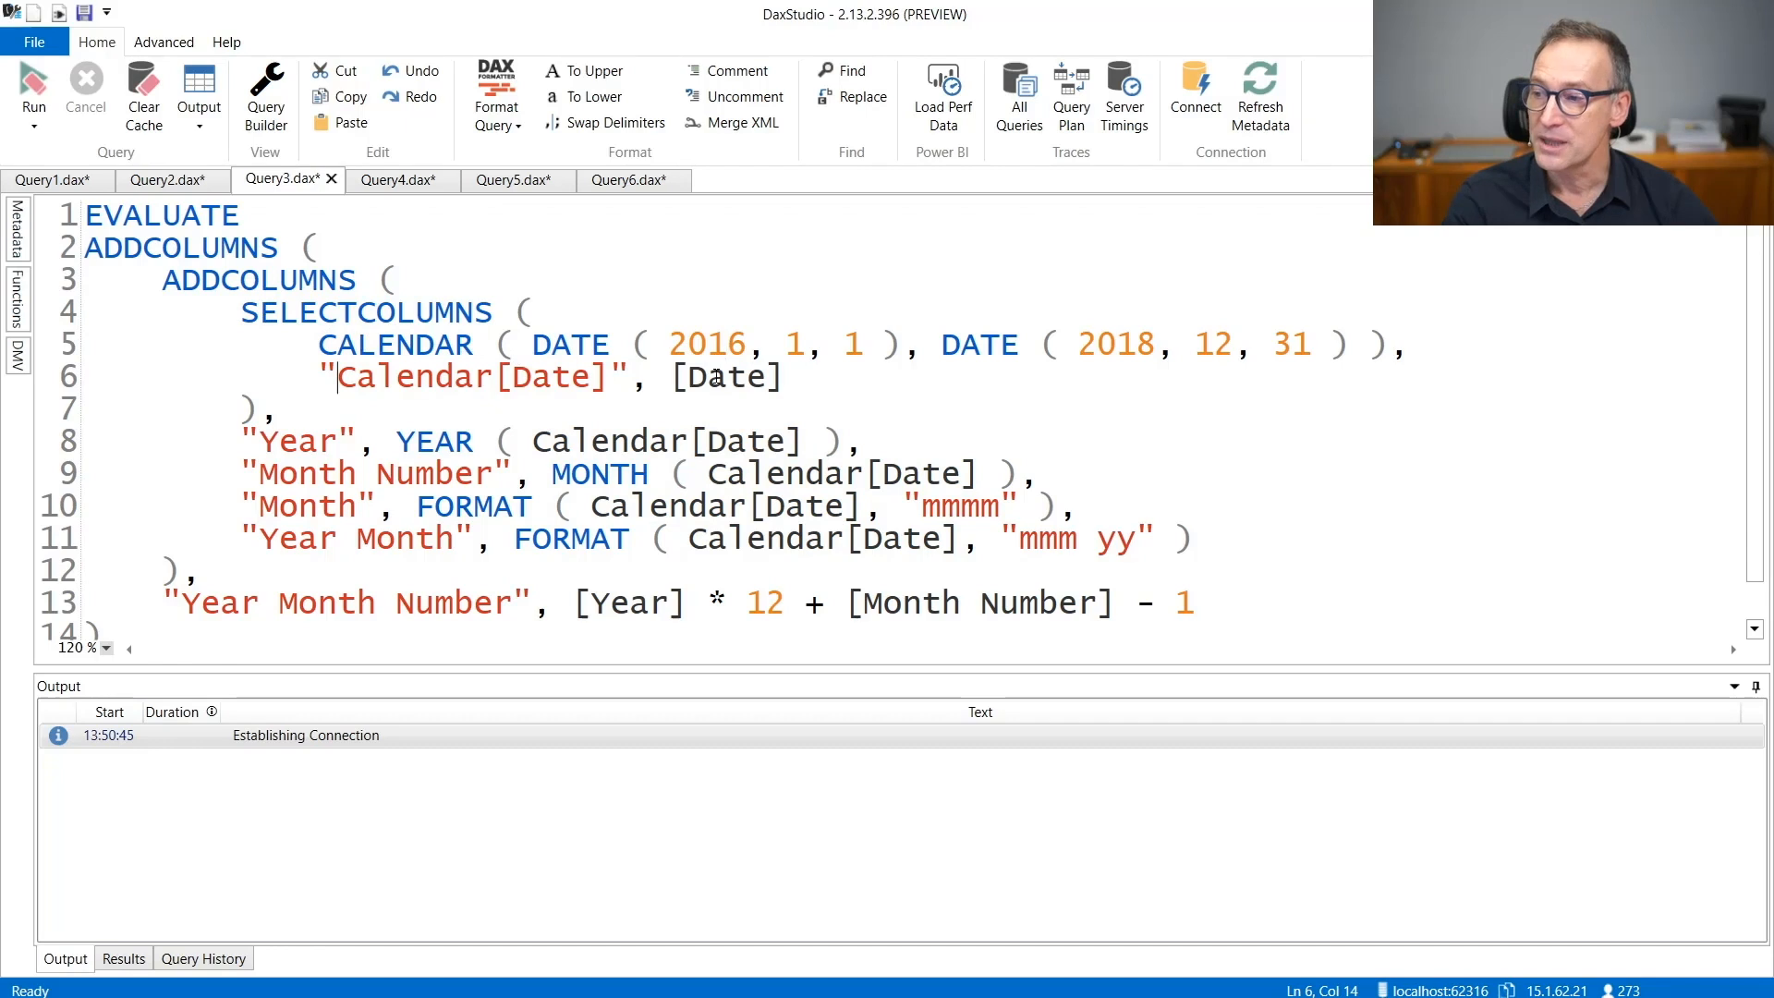
left_click(540, 440)
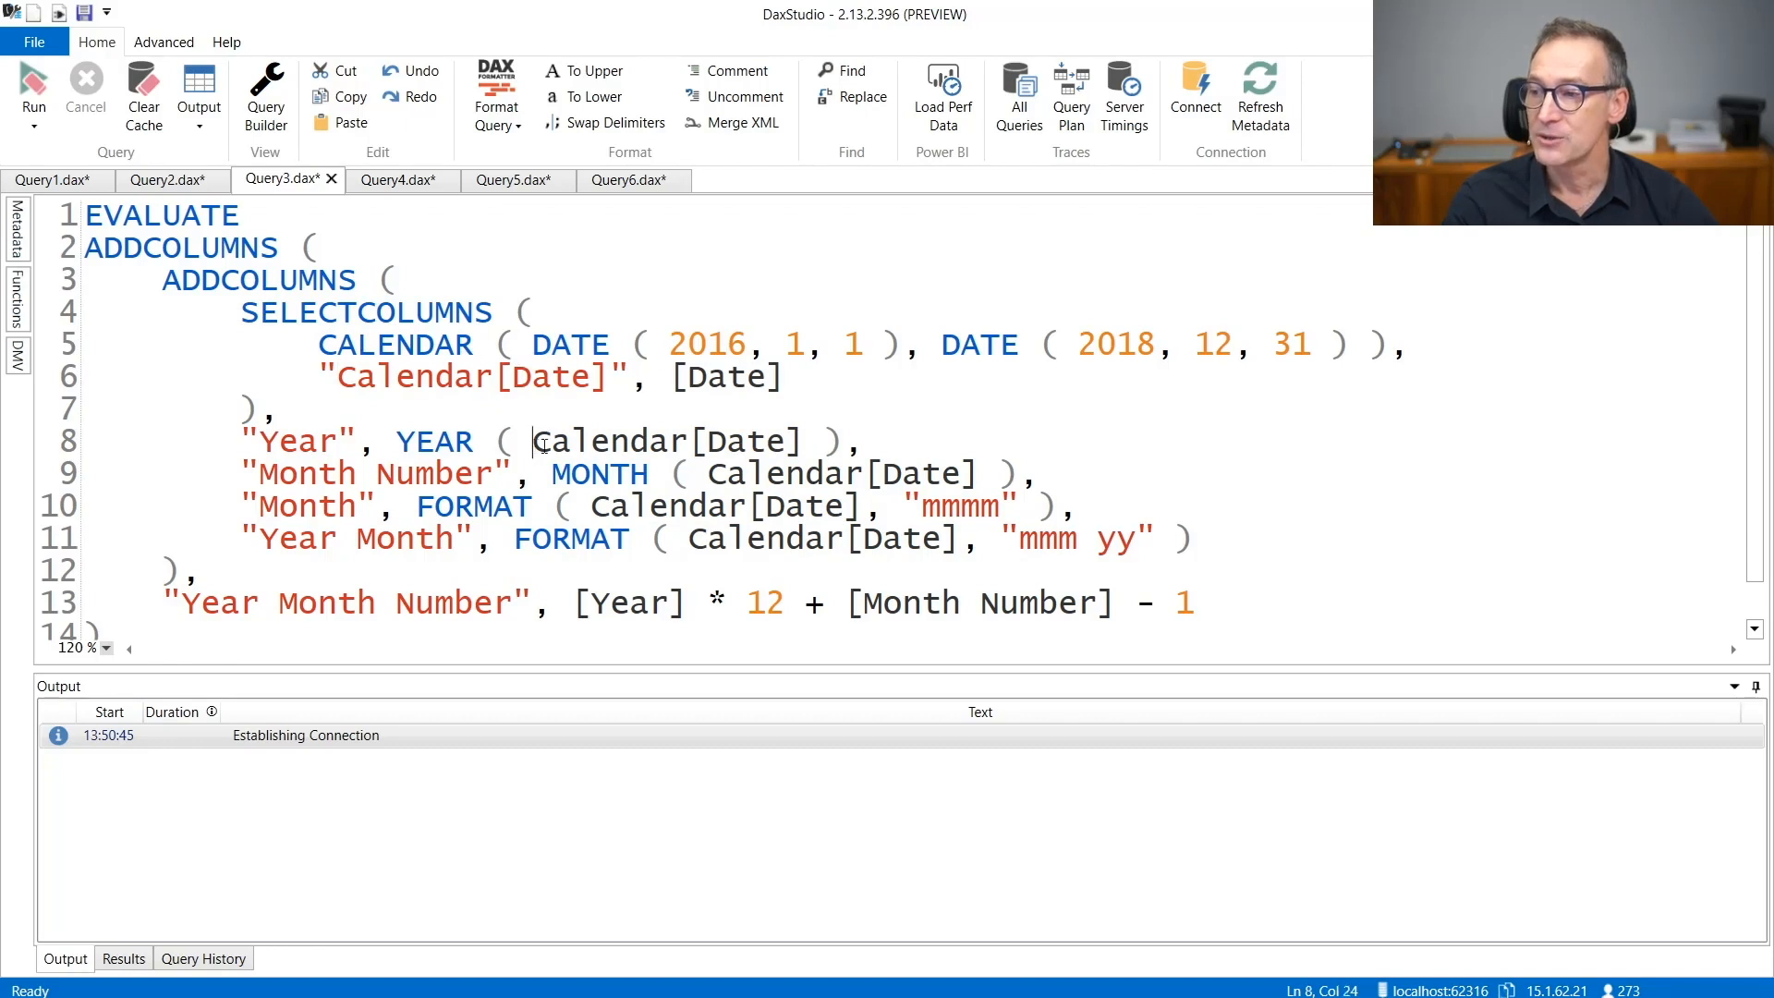
double_click(612, 442)
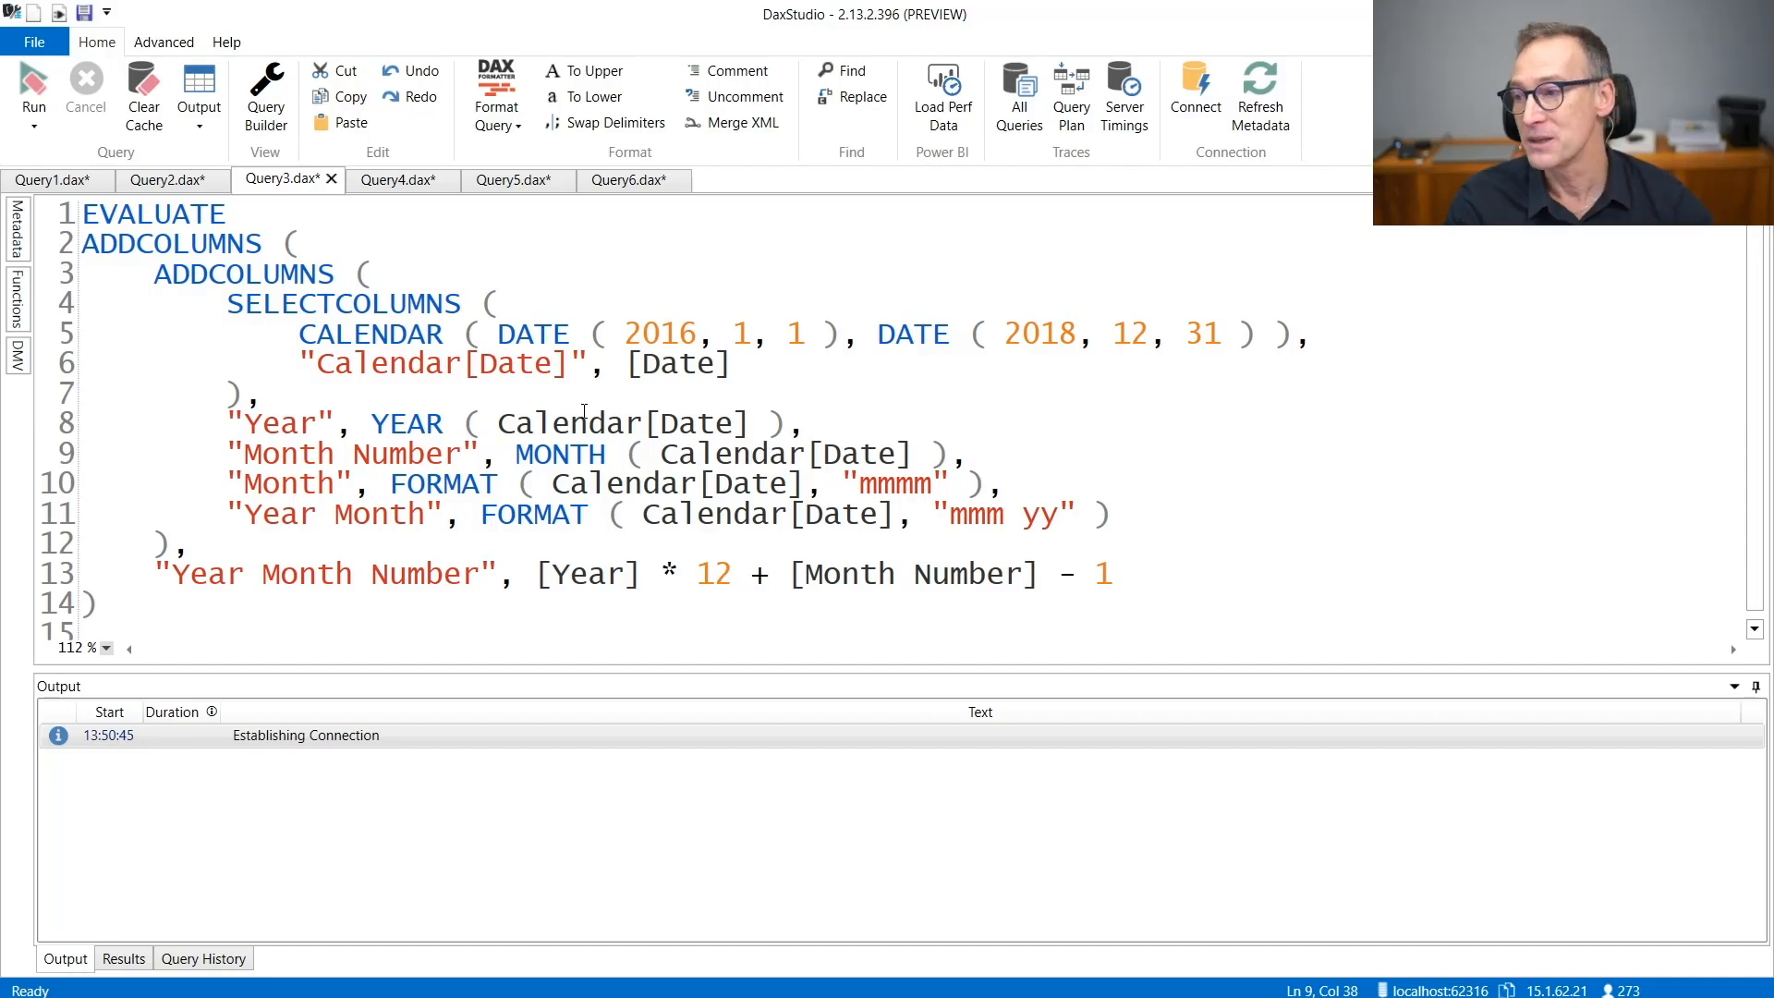
left_click(262, 392)
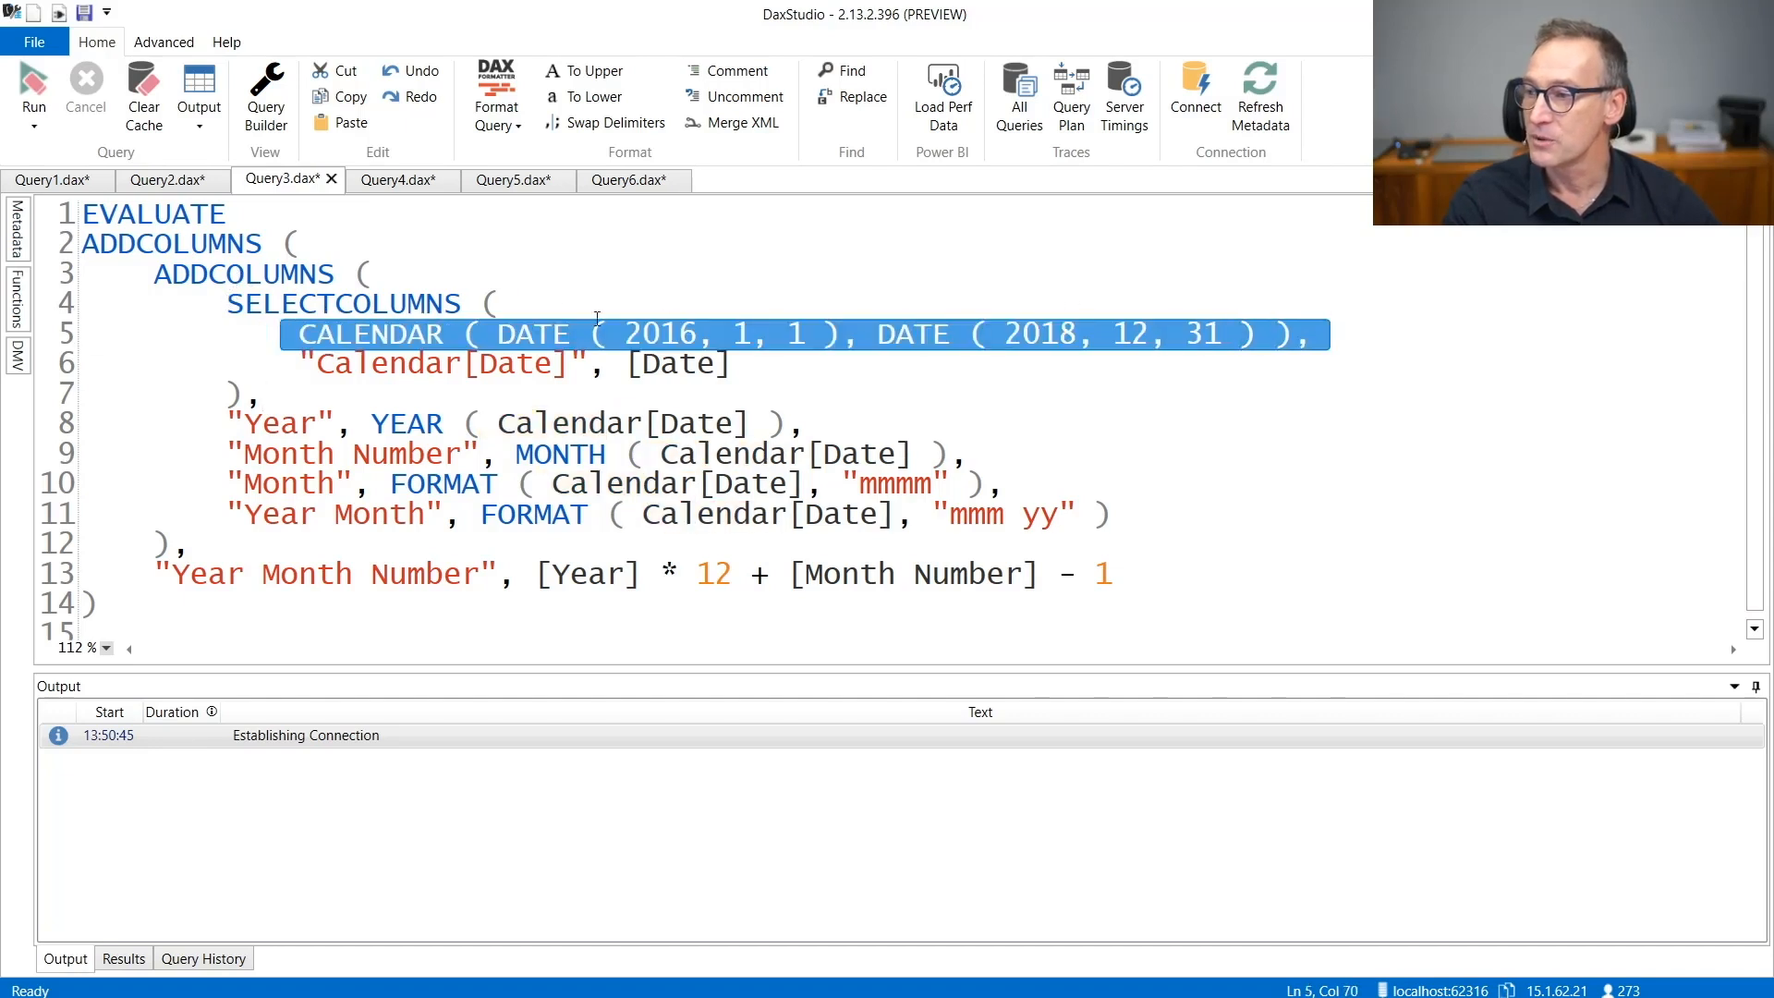
left_click_drag(288, 335, 244, 392)
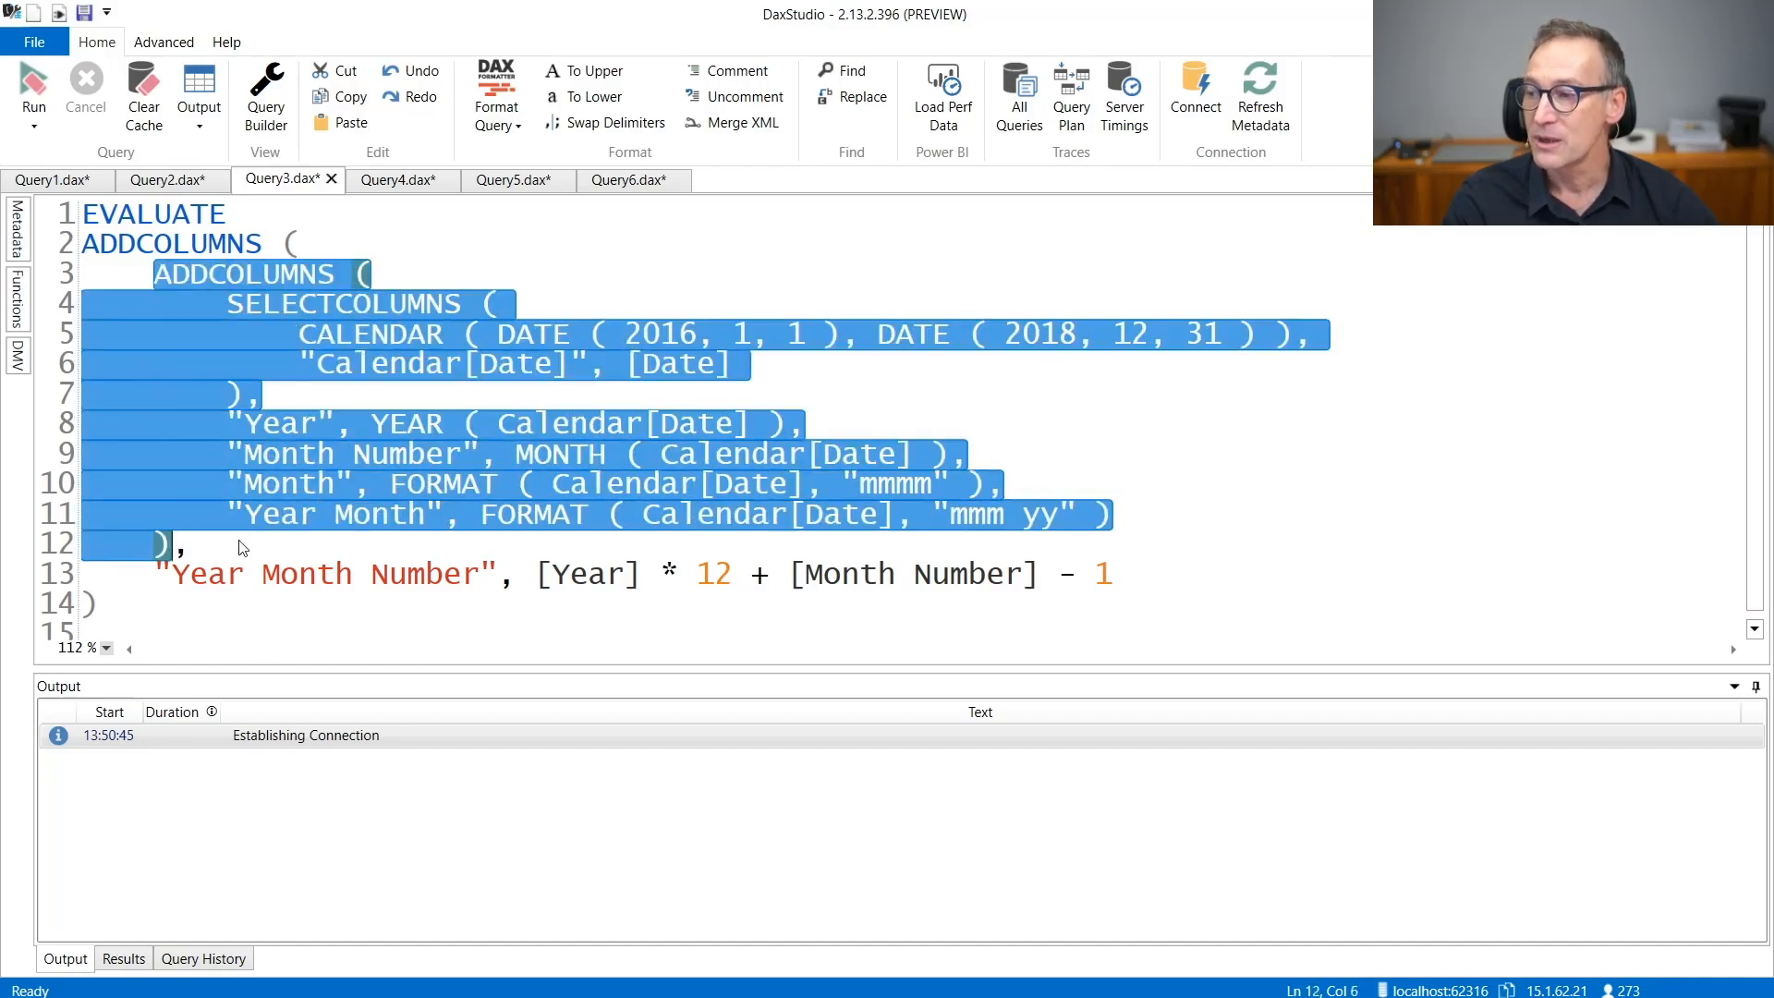
left_click(238, 541)
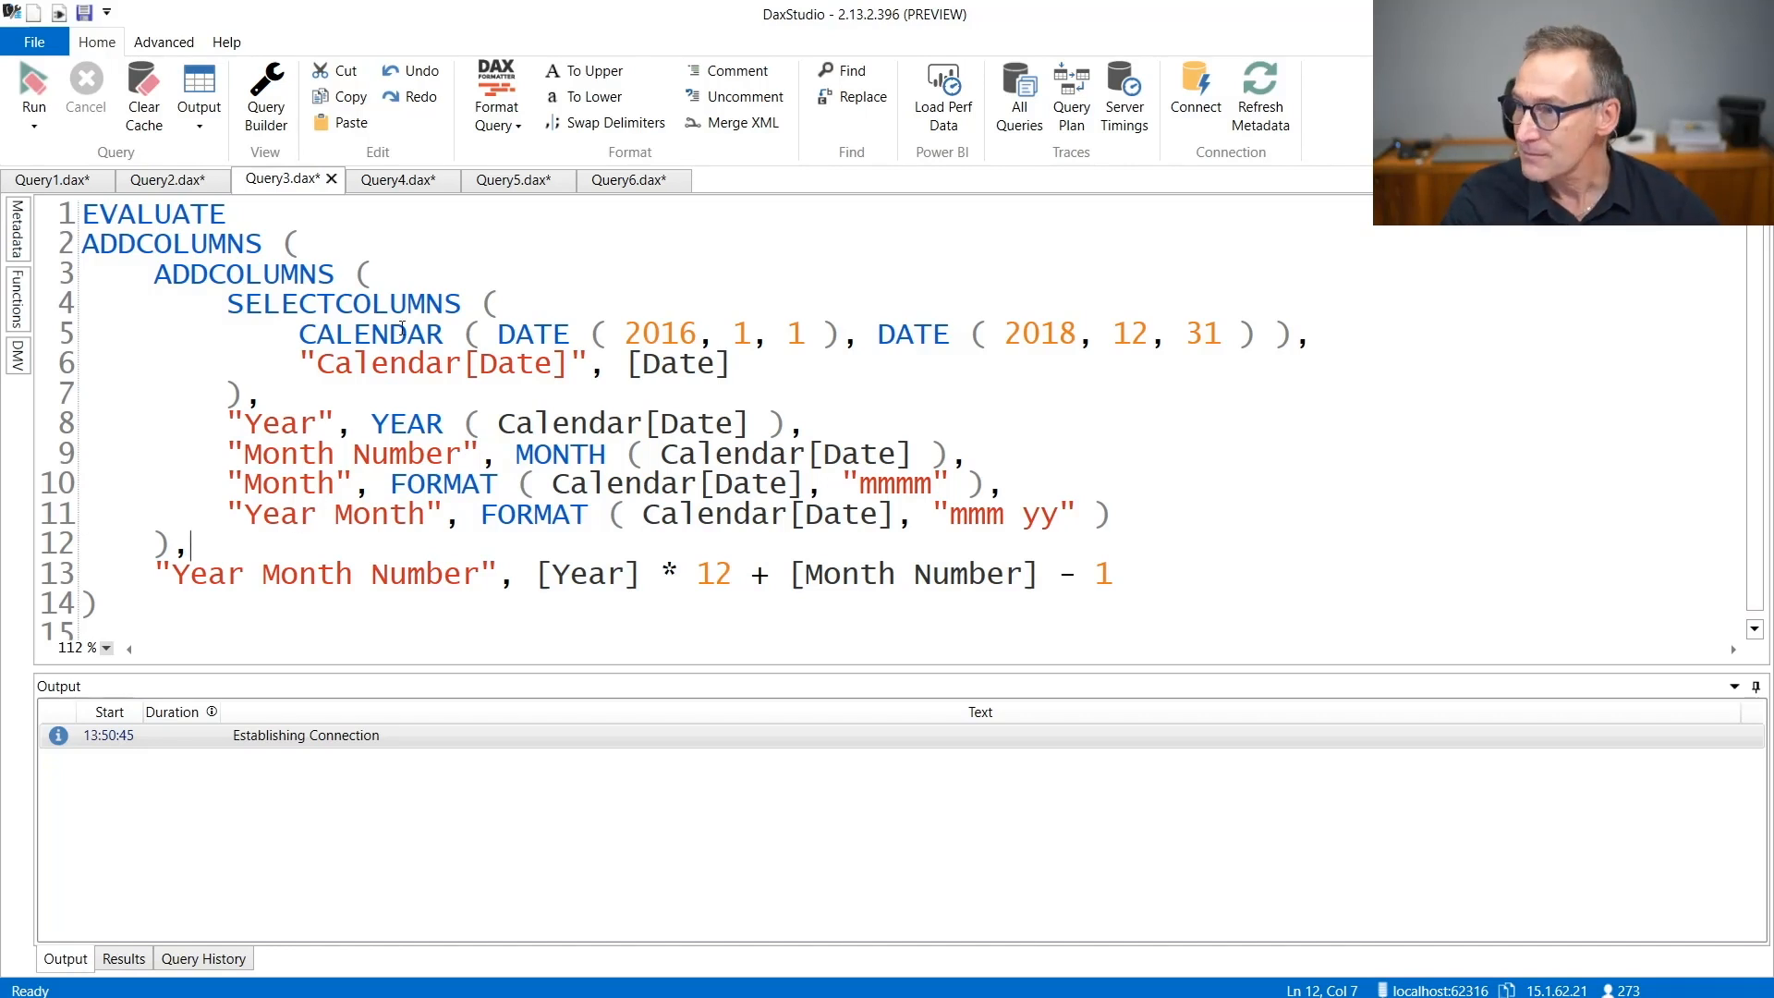
left_click(396, 179)
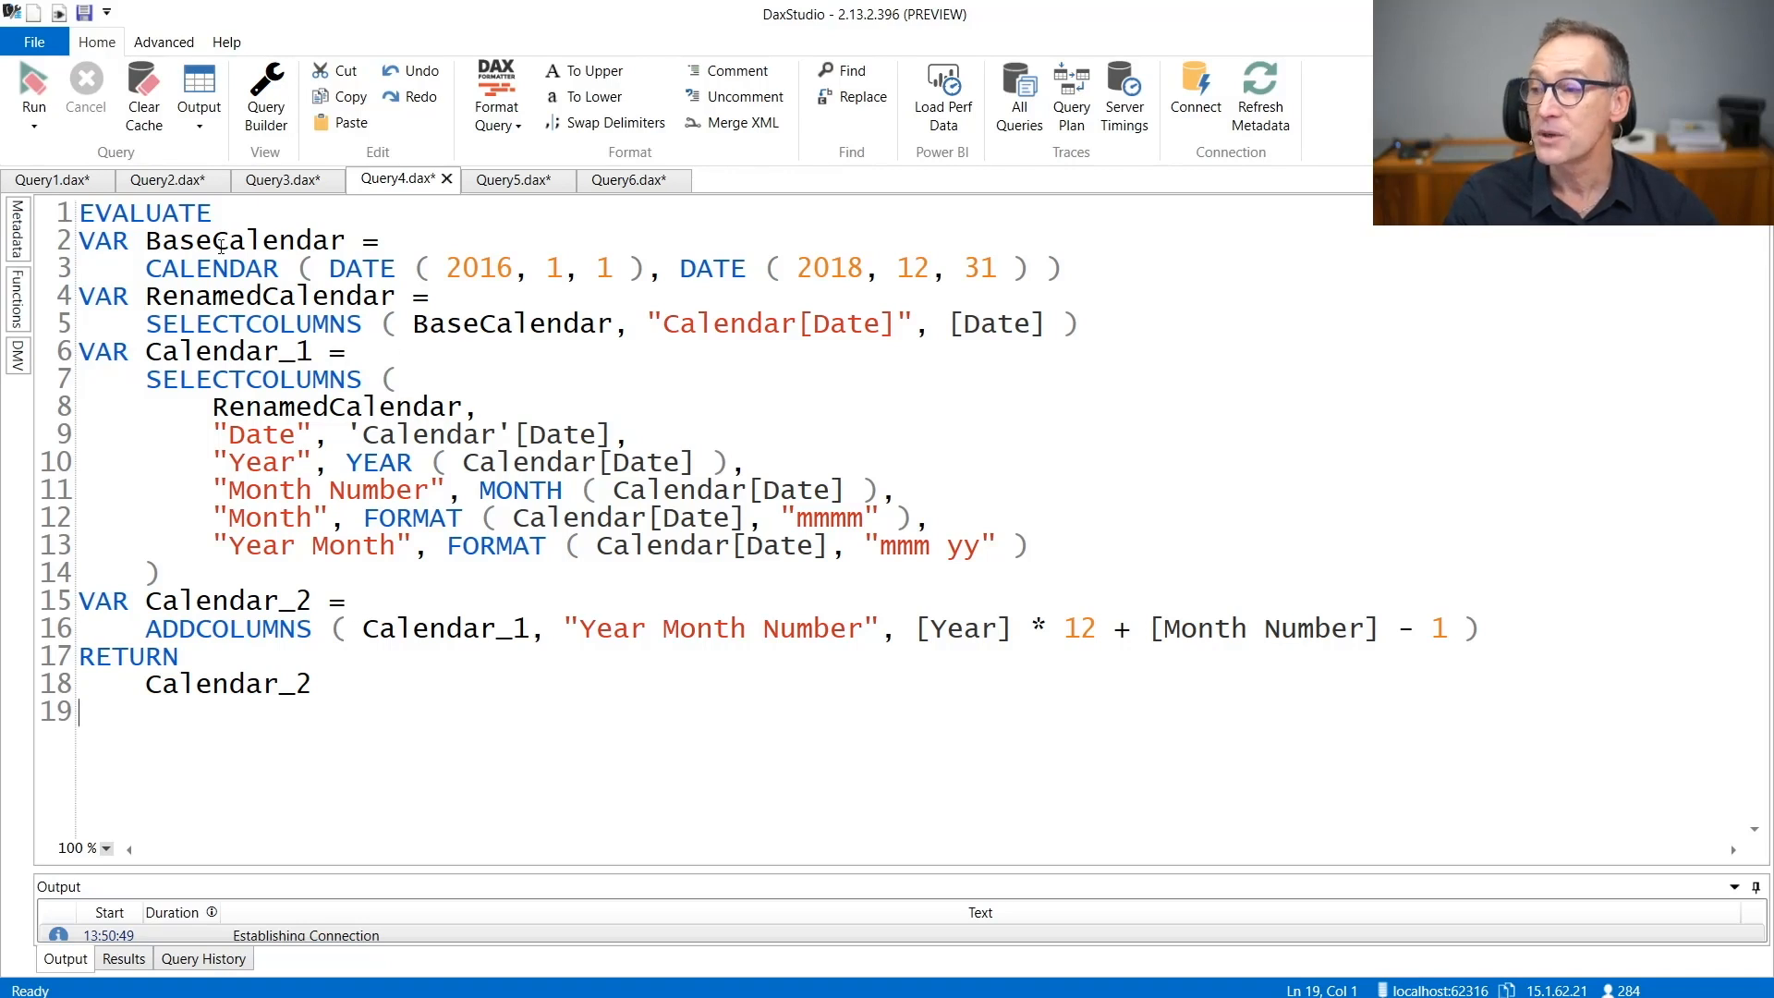
Step: Highlight the Calendar_1 and Calendar_2 variables in the VAR-based Query4
double_click(244, 240)
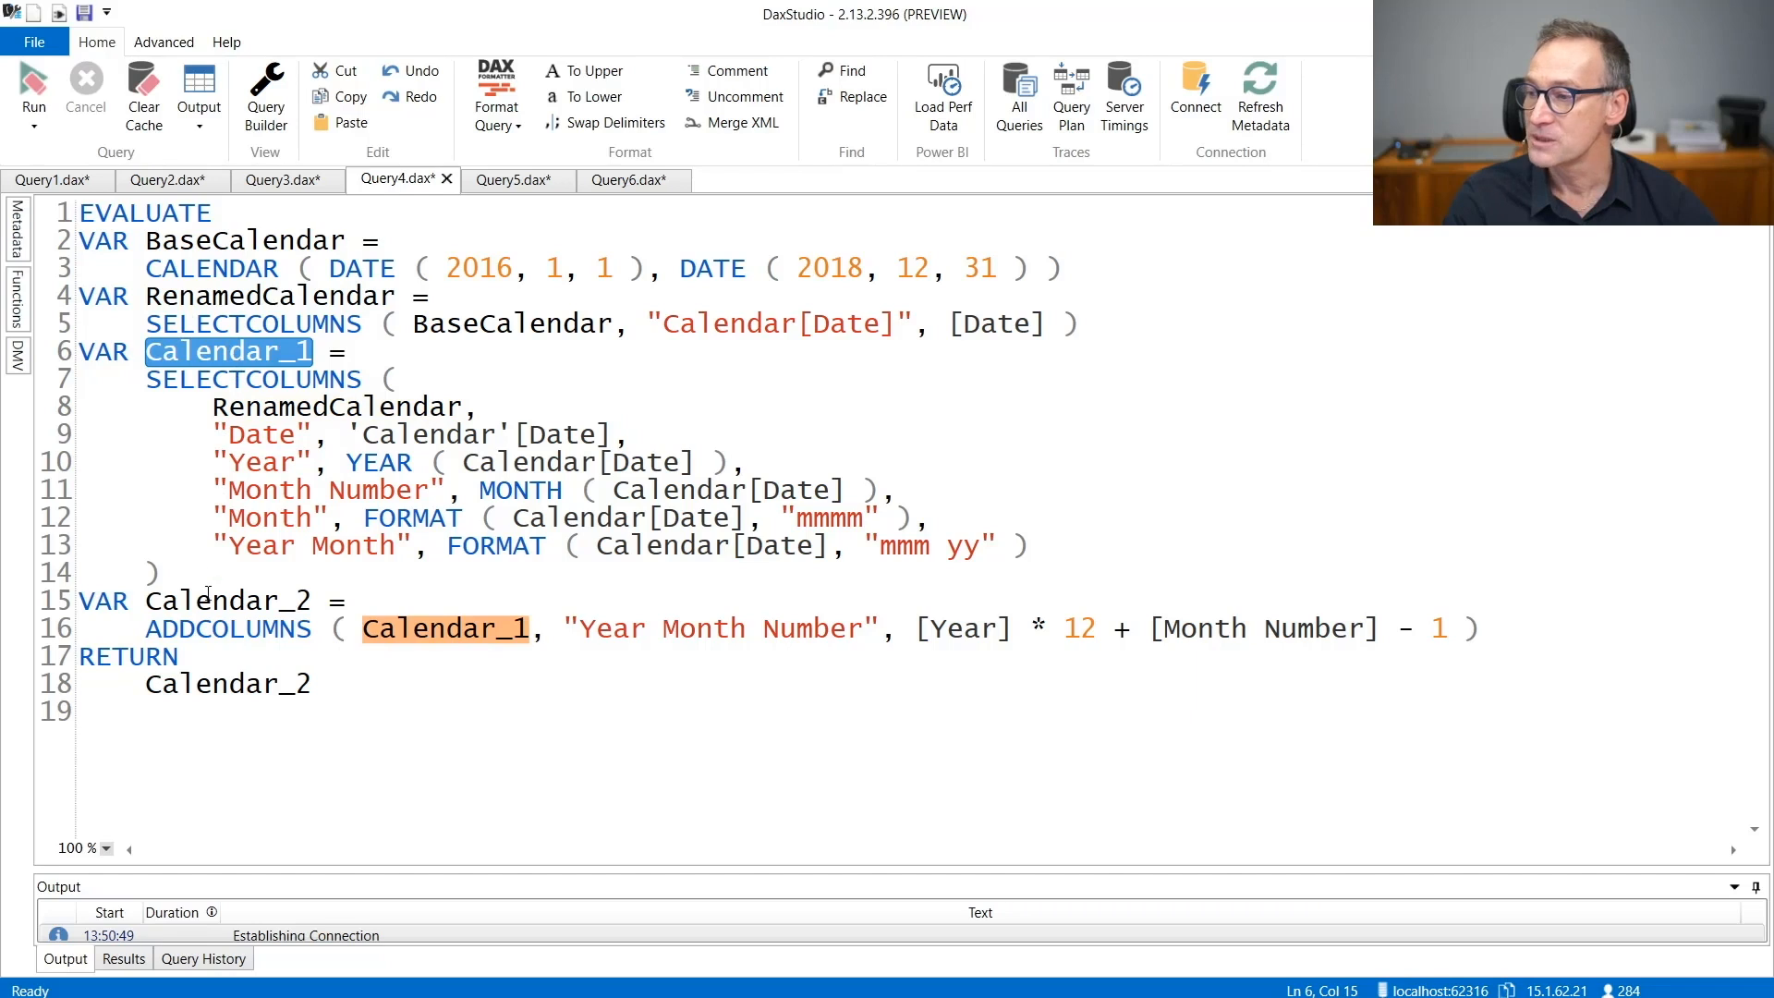
double_click(225, 601)
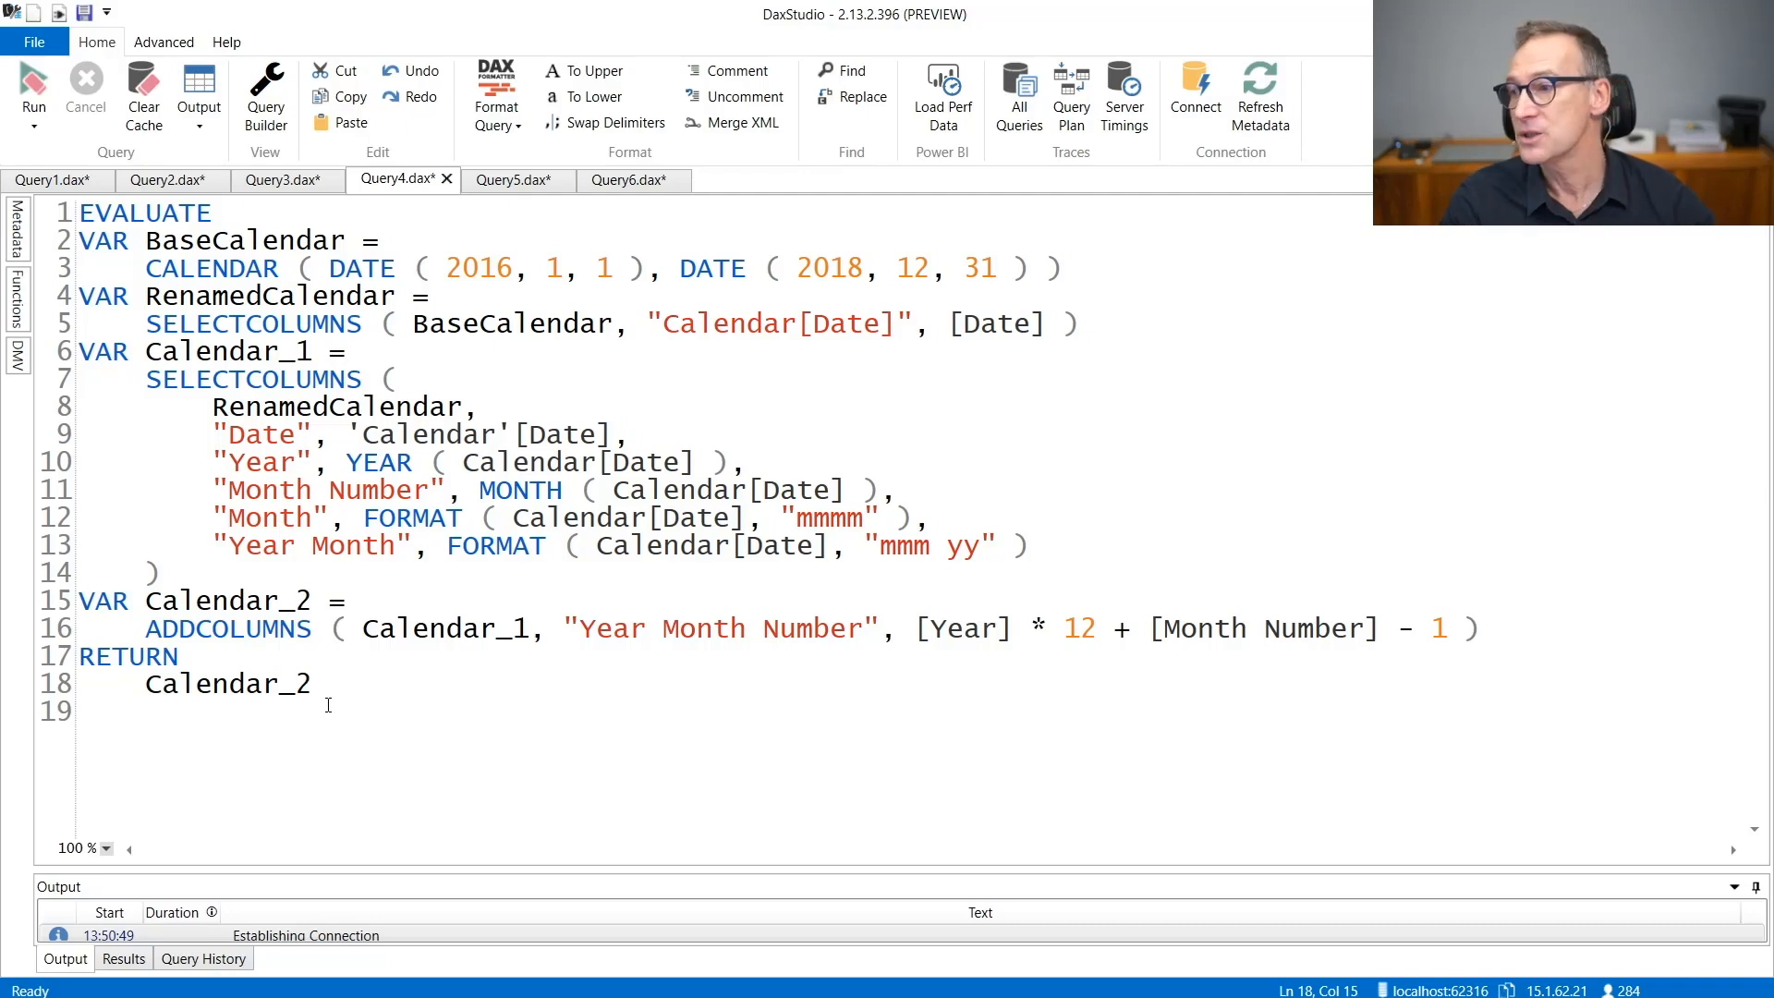
Step: Show the GENERATE-based Query5 and highlight its GENERATE function over BaseCalendar
left_click(516, 180)
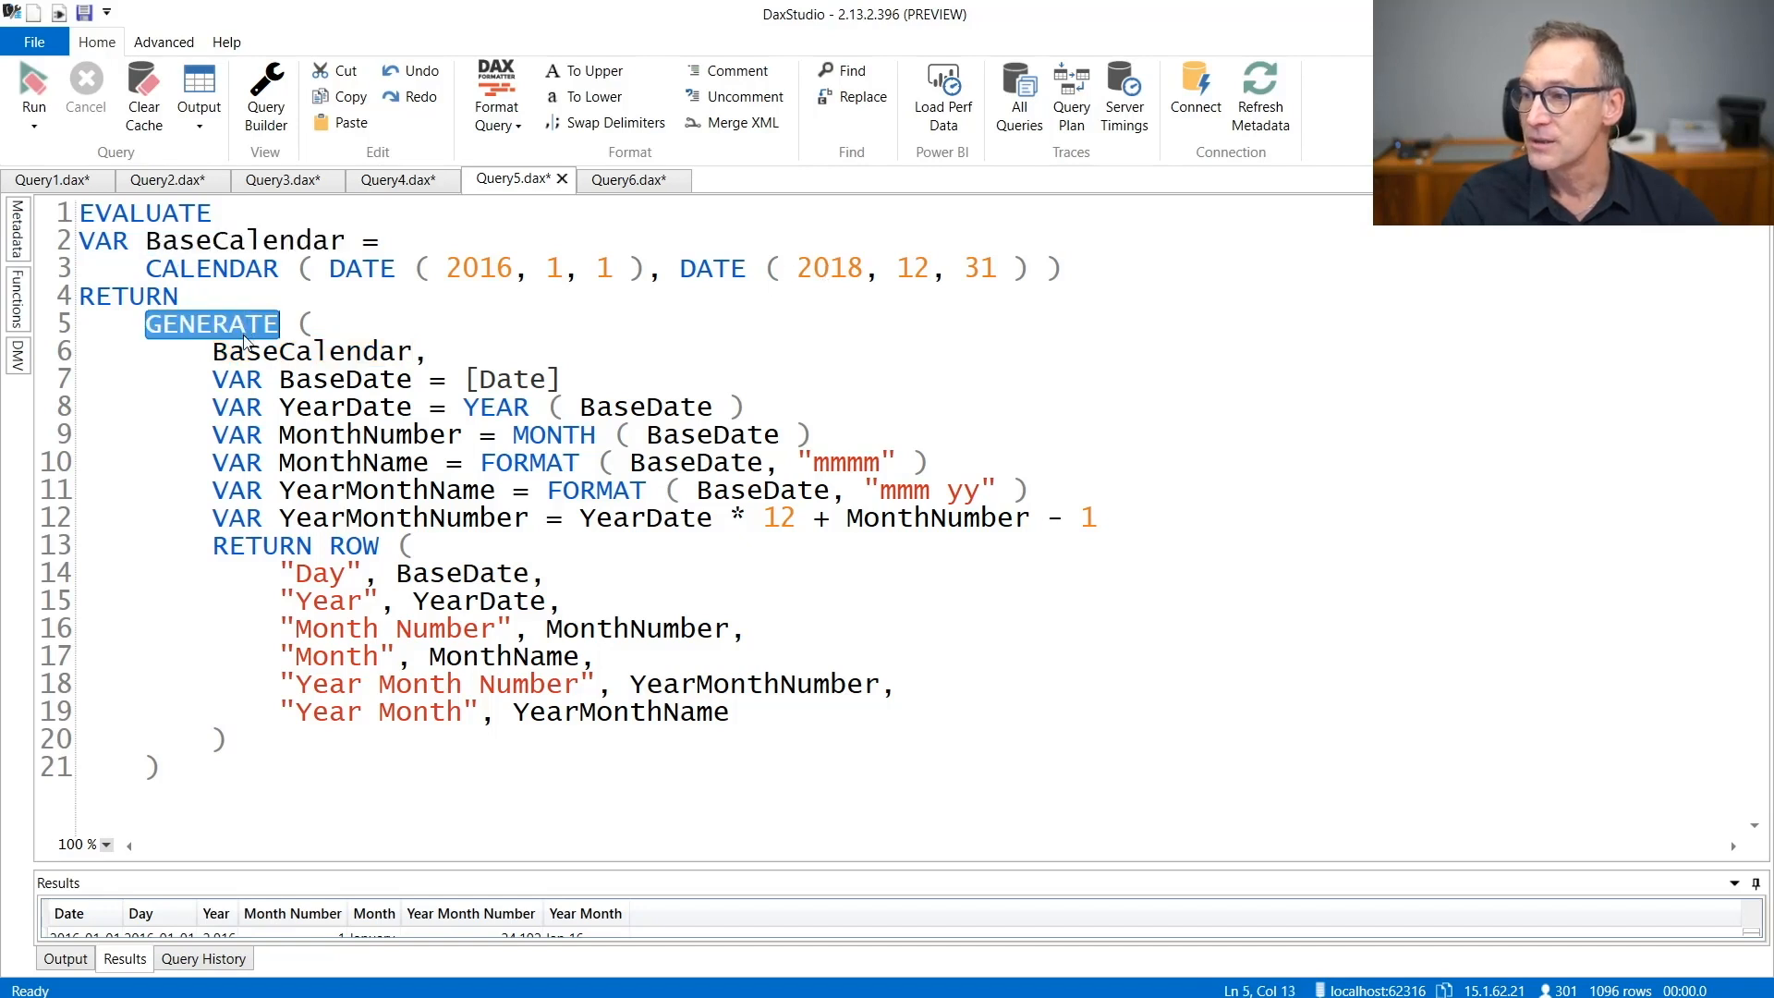
double_click(313, 352)
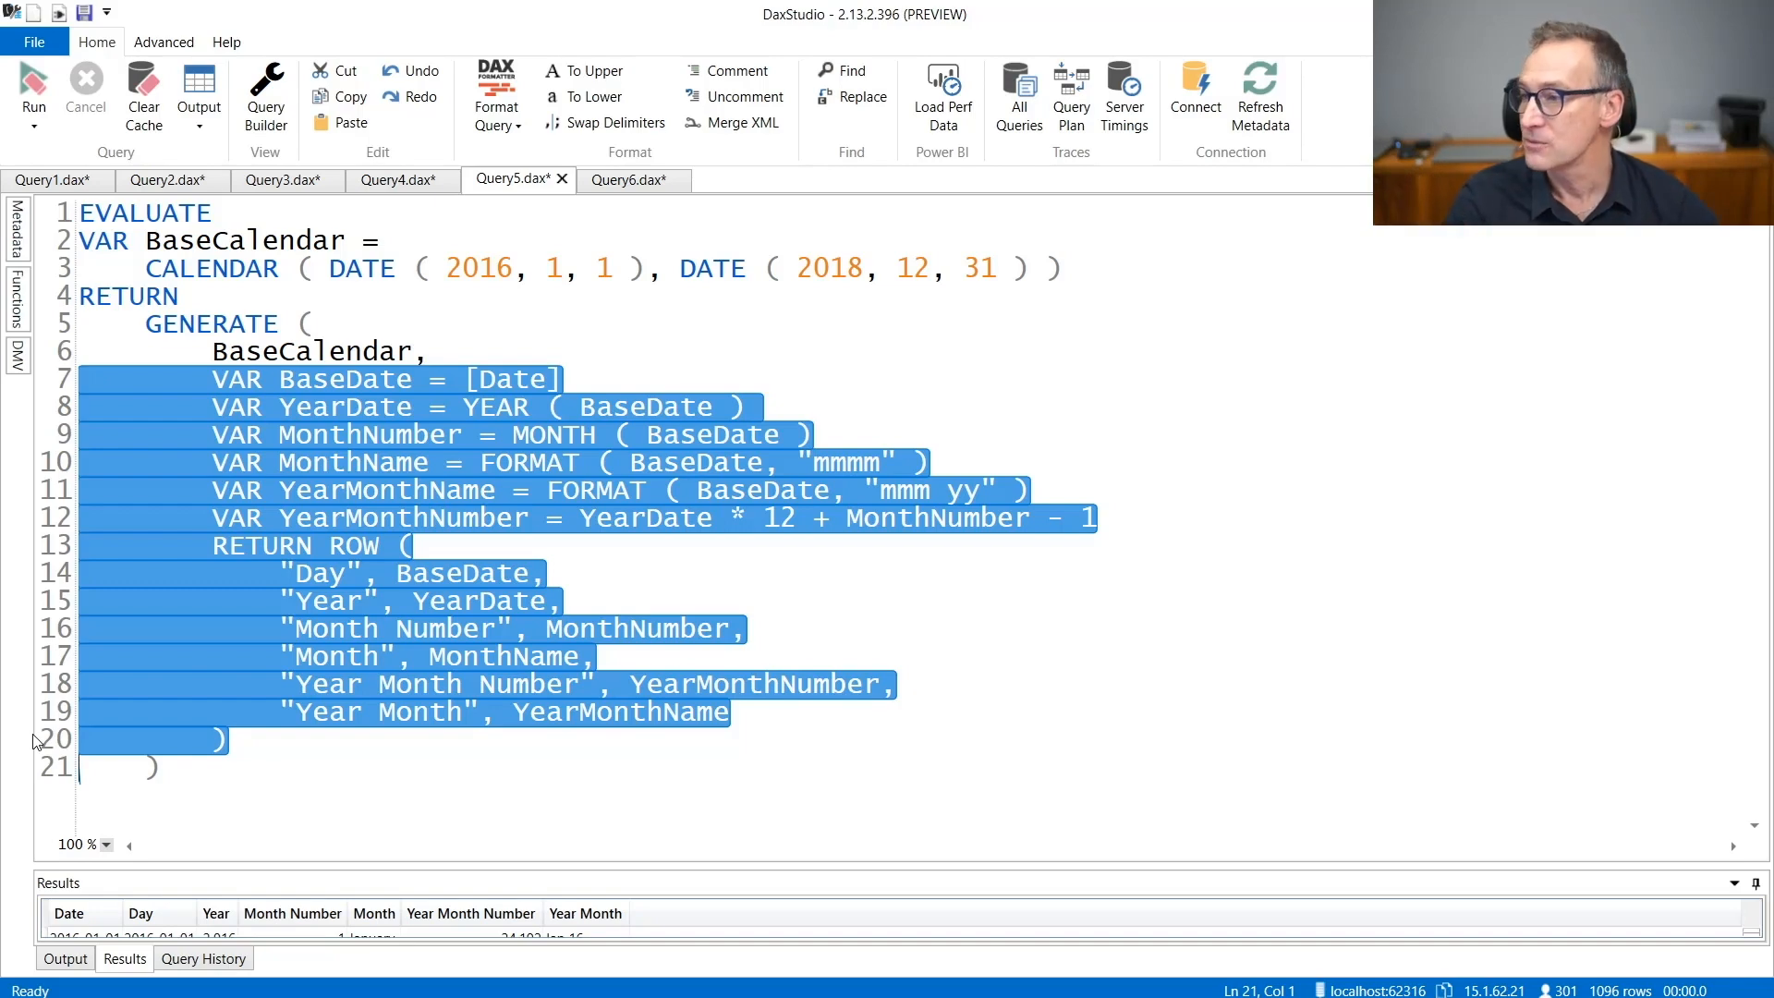
mouse_move(362, 387)
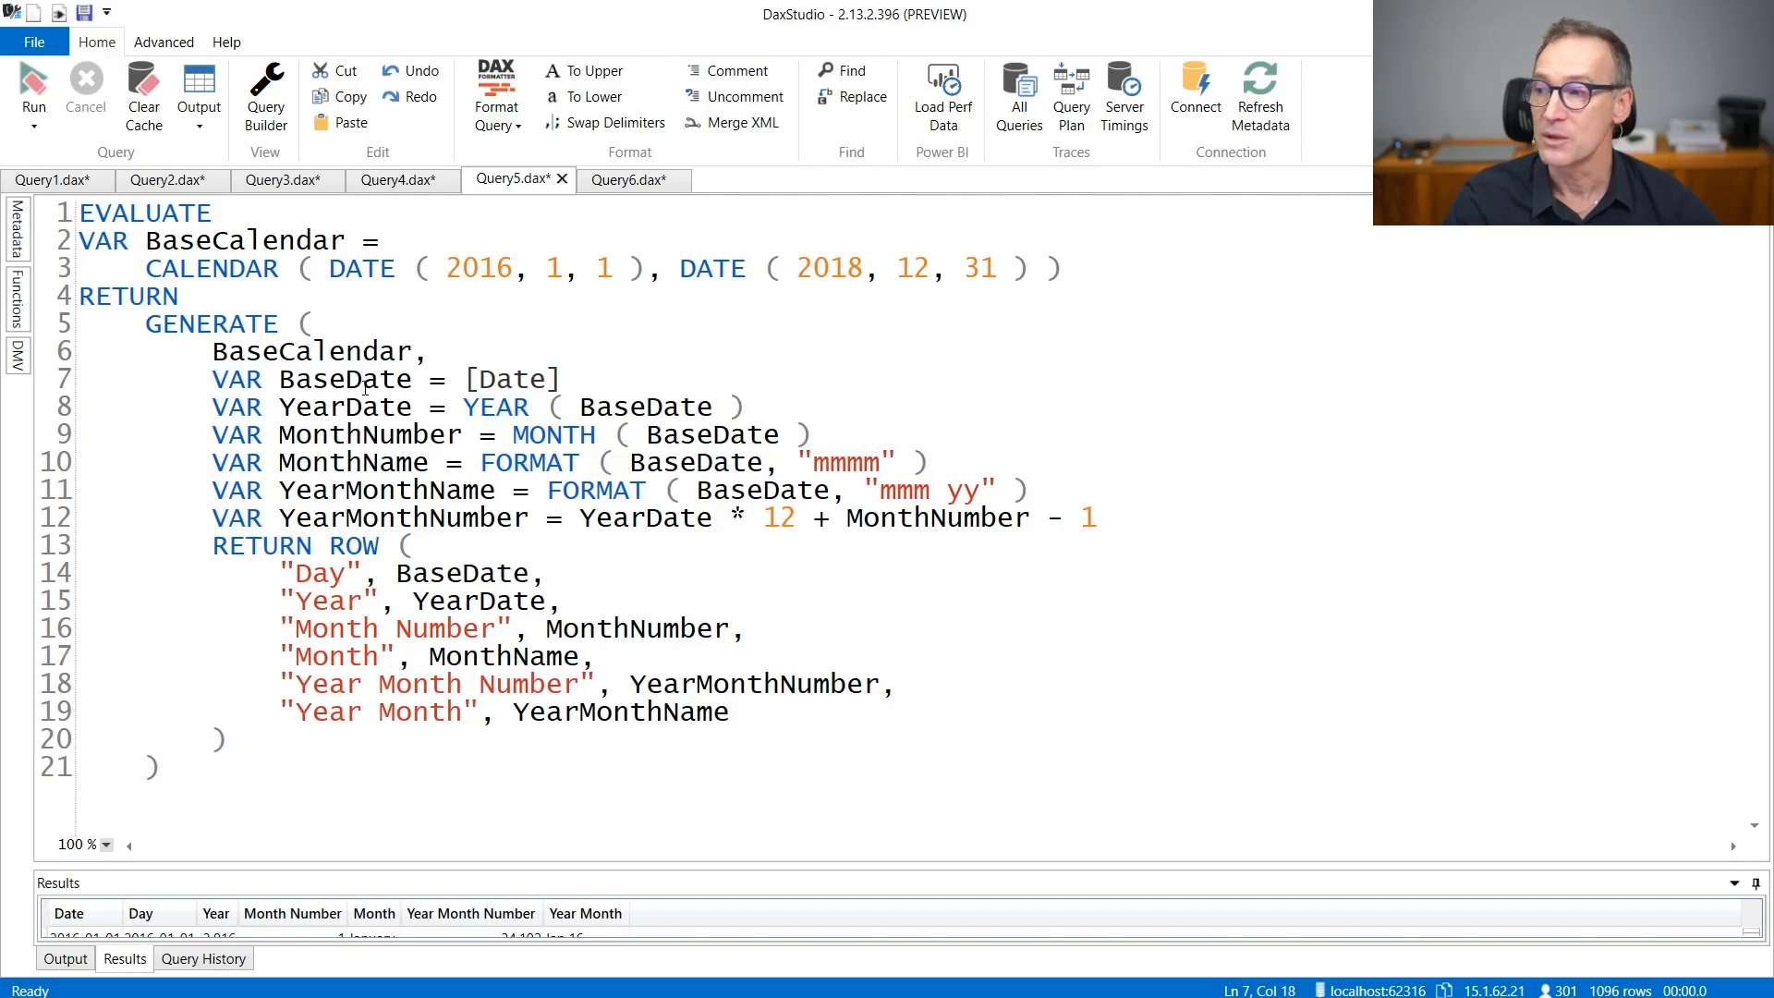
double_click(343, 379)
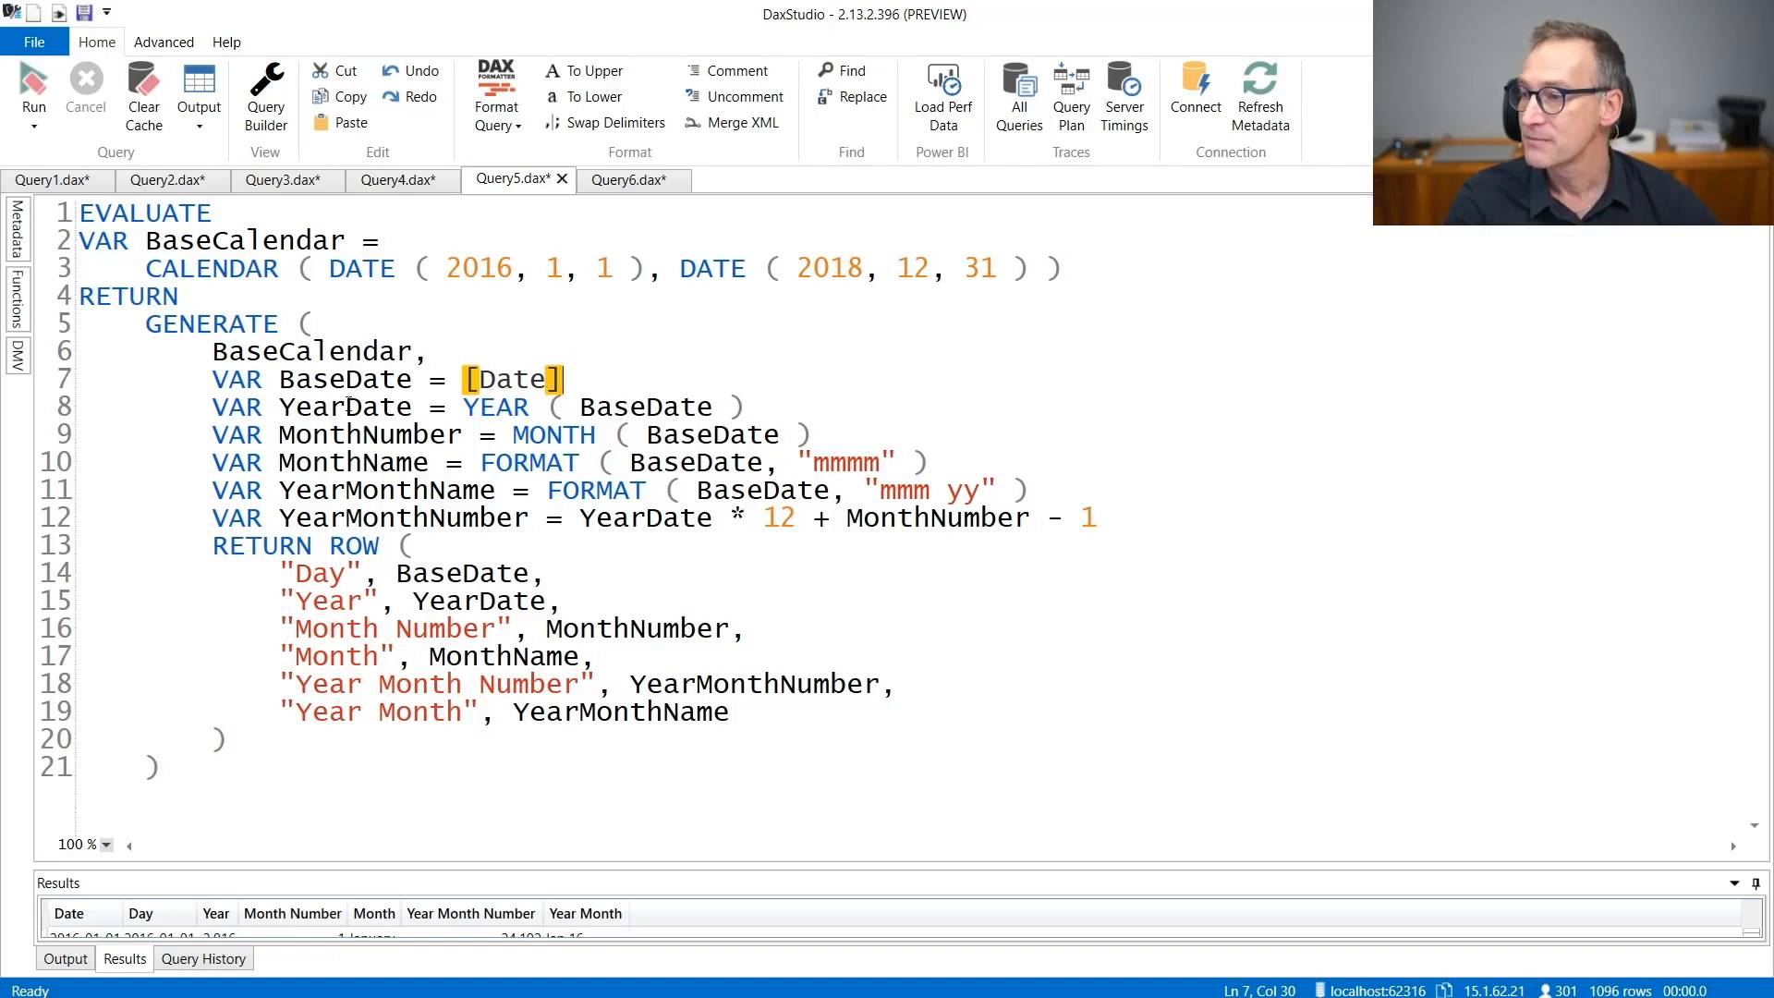
double_click(368, 434)
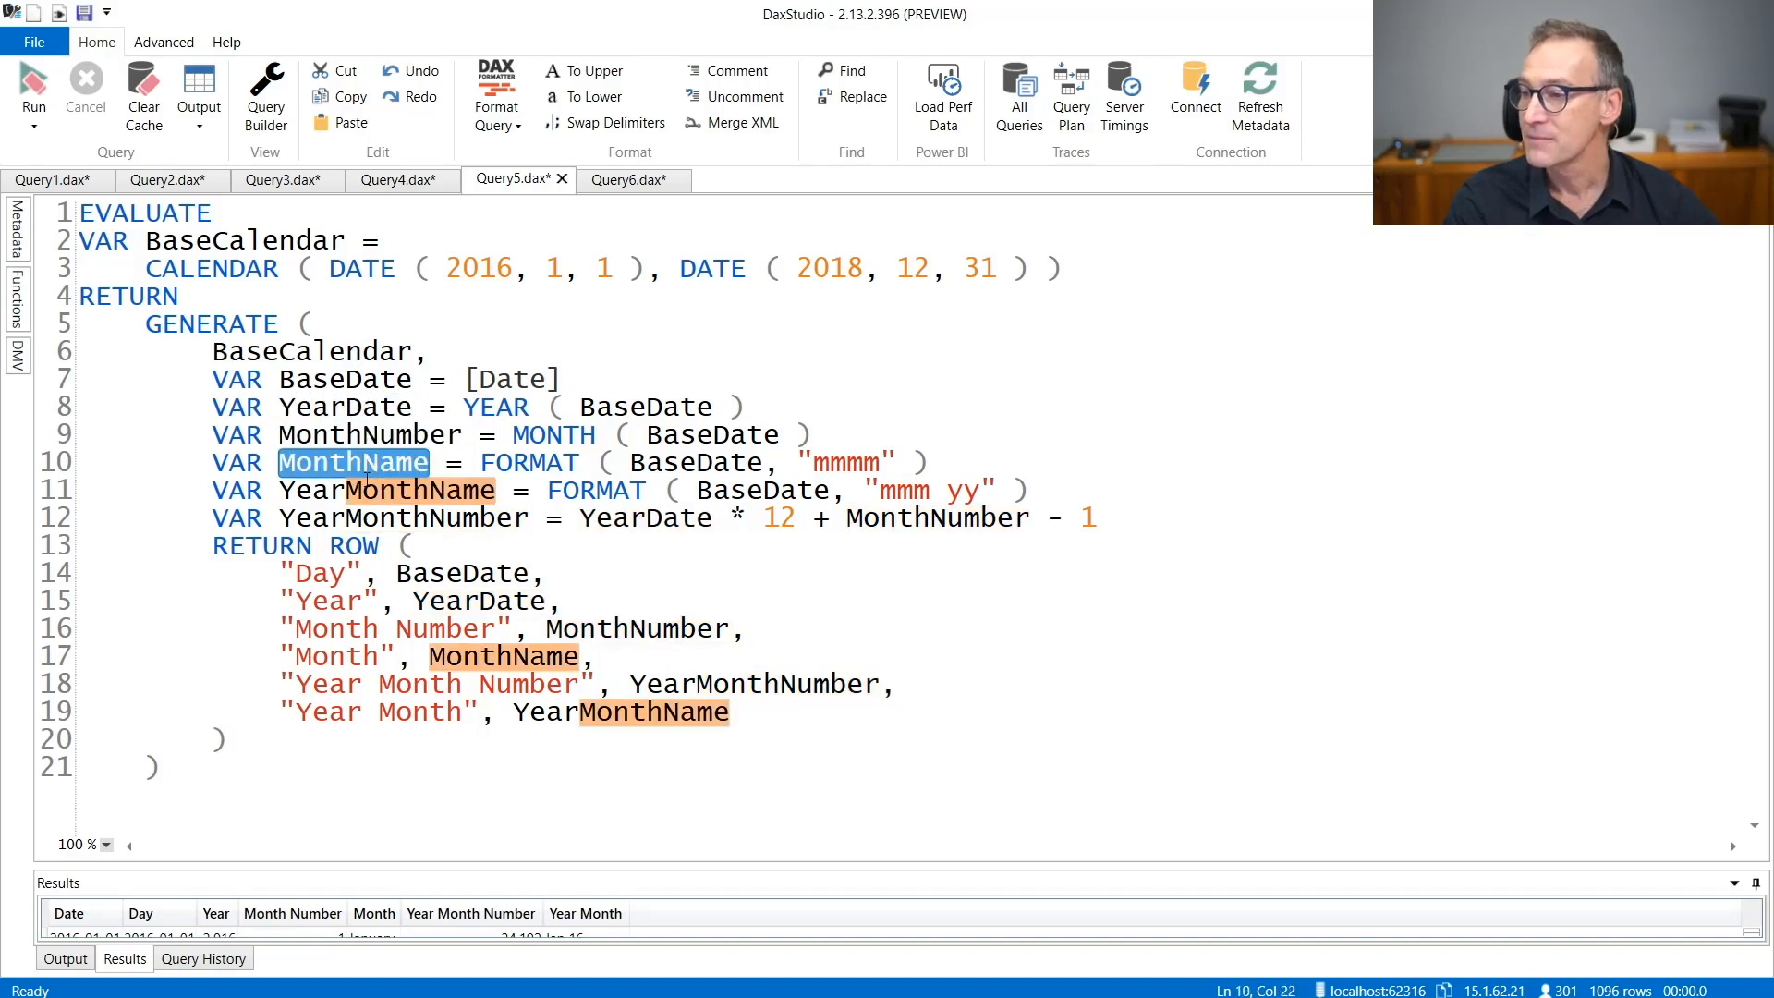
double_click(388, 489)
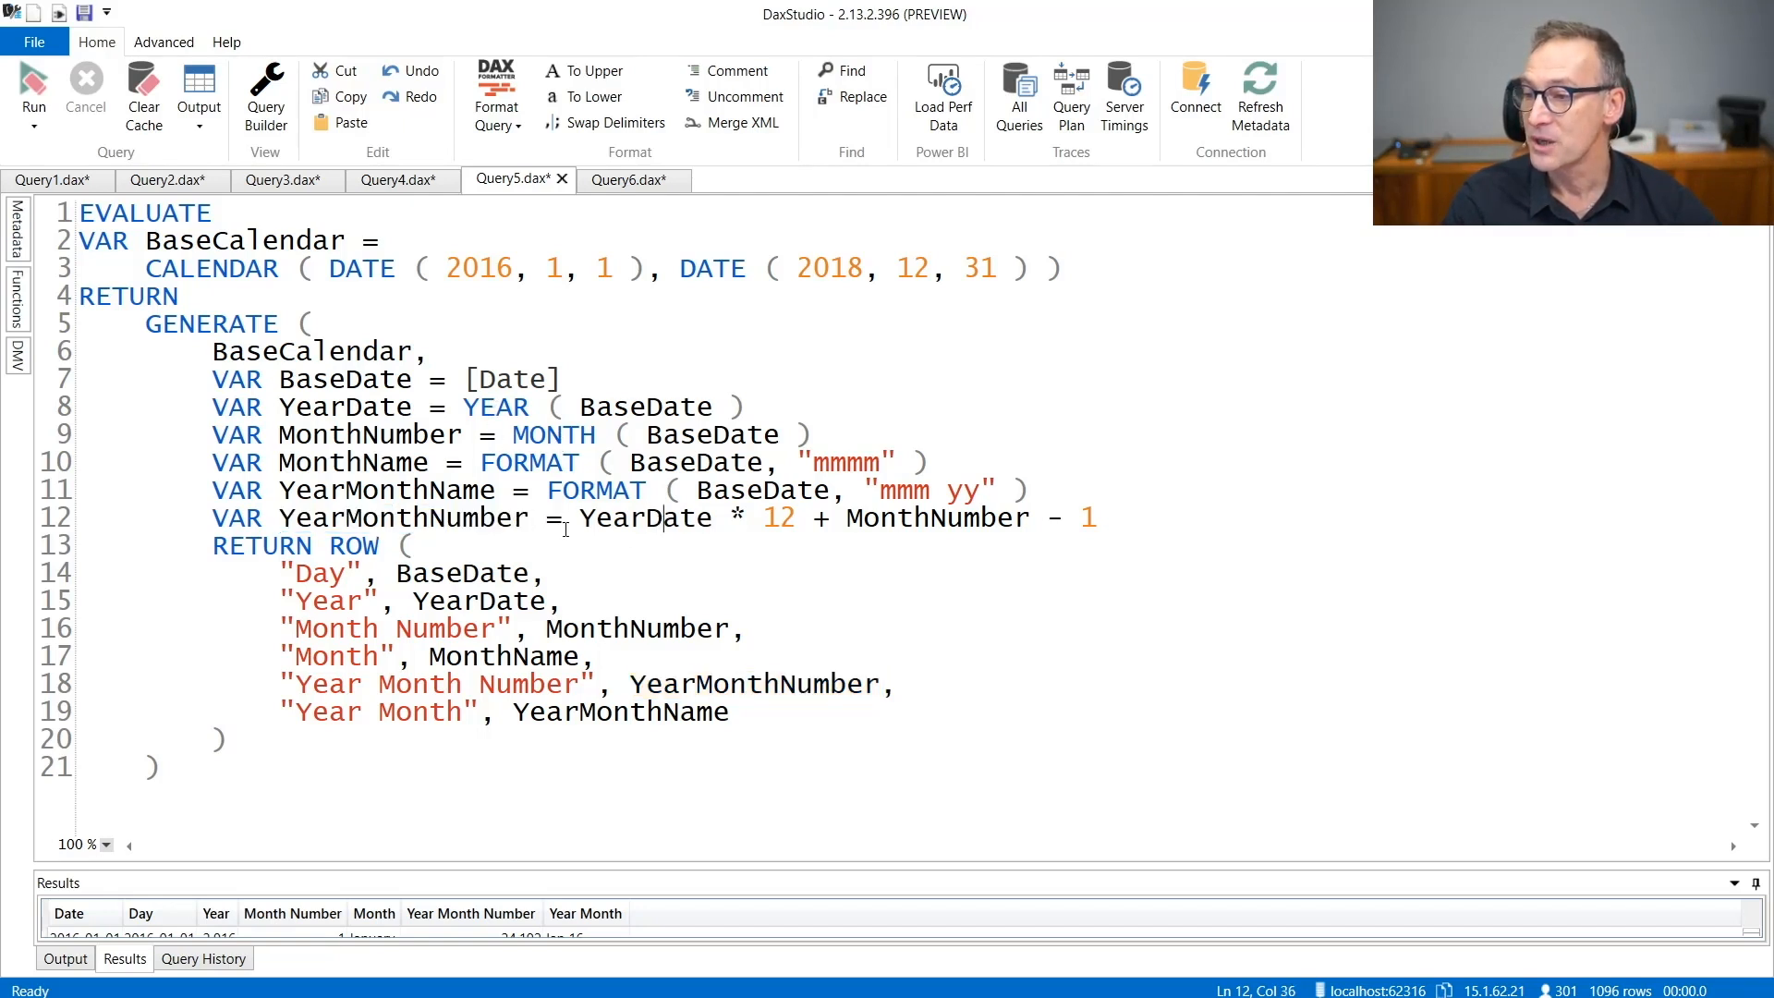
double_click(645, 518)
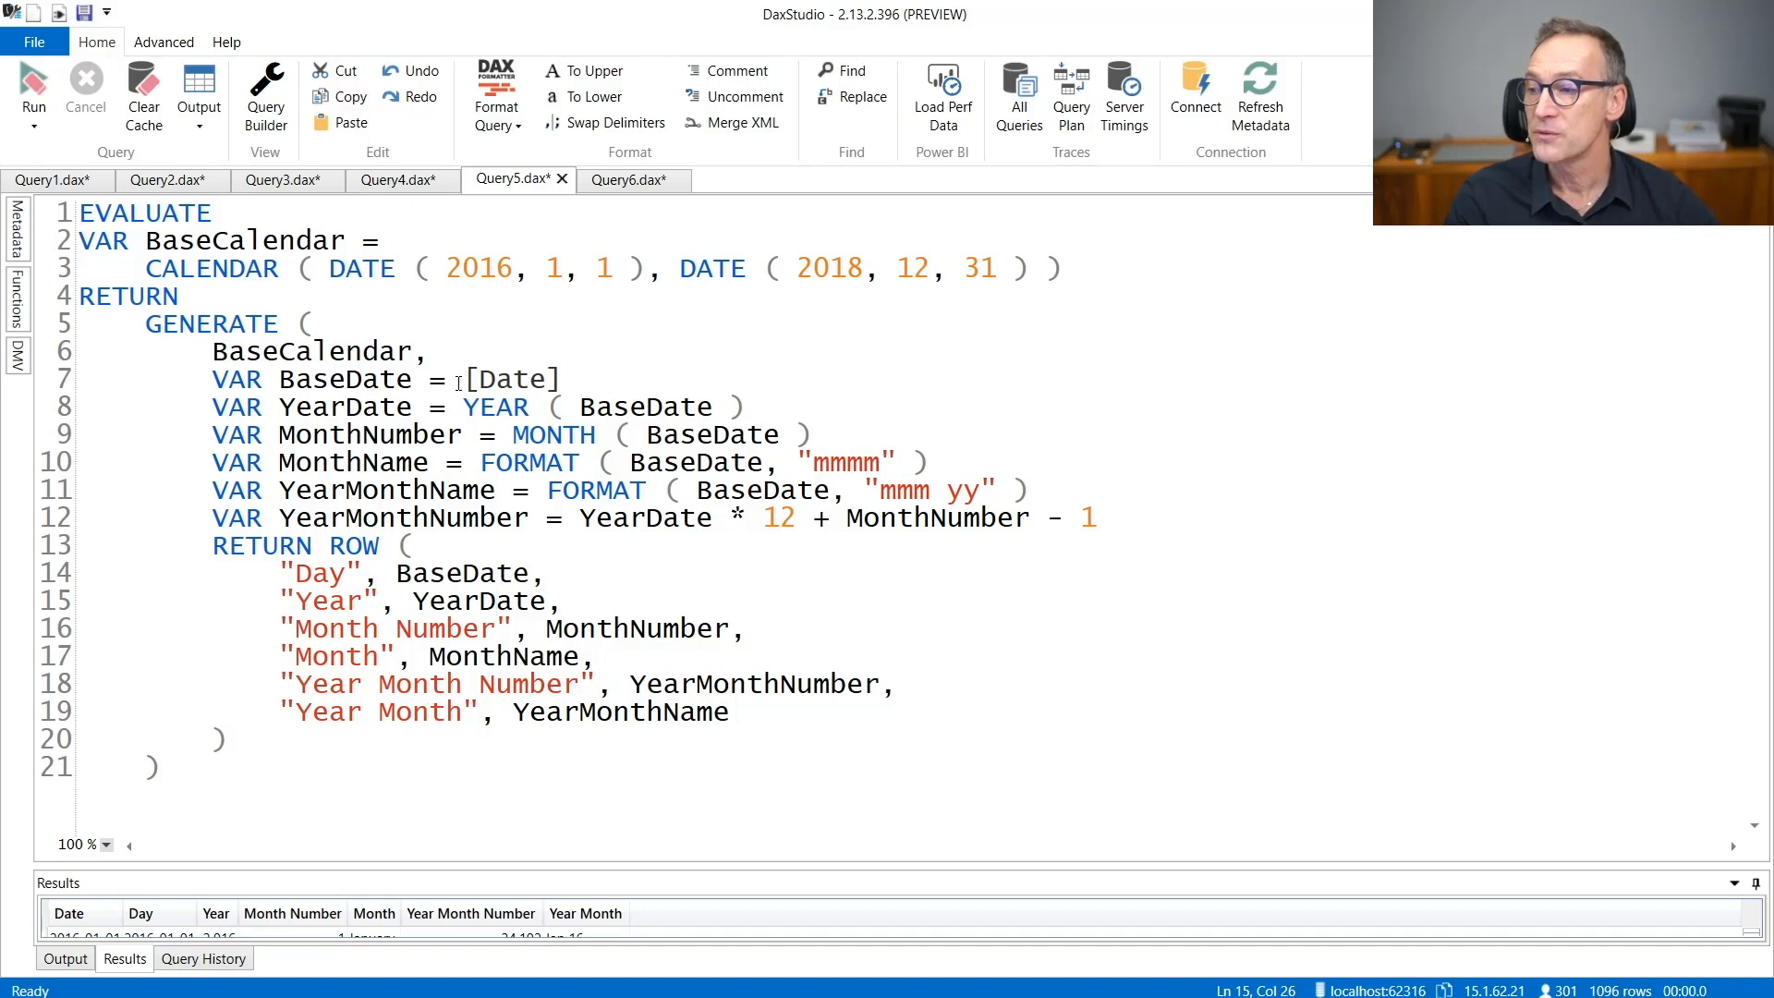
double_click(512, 379)
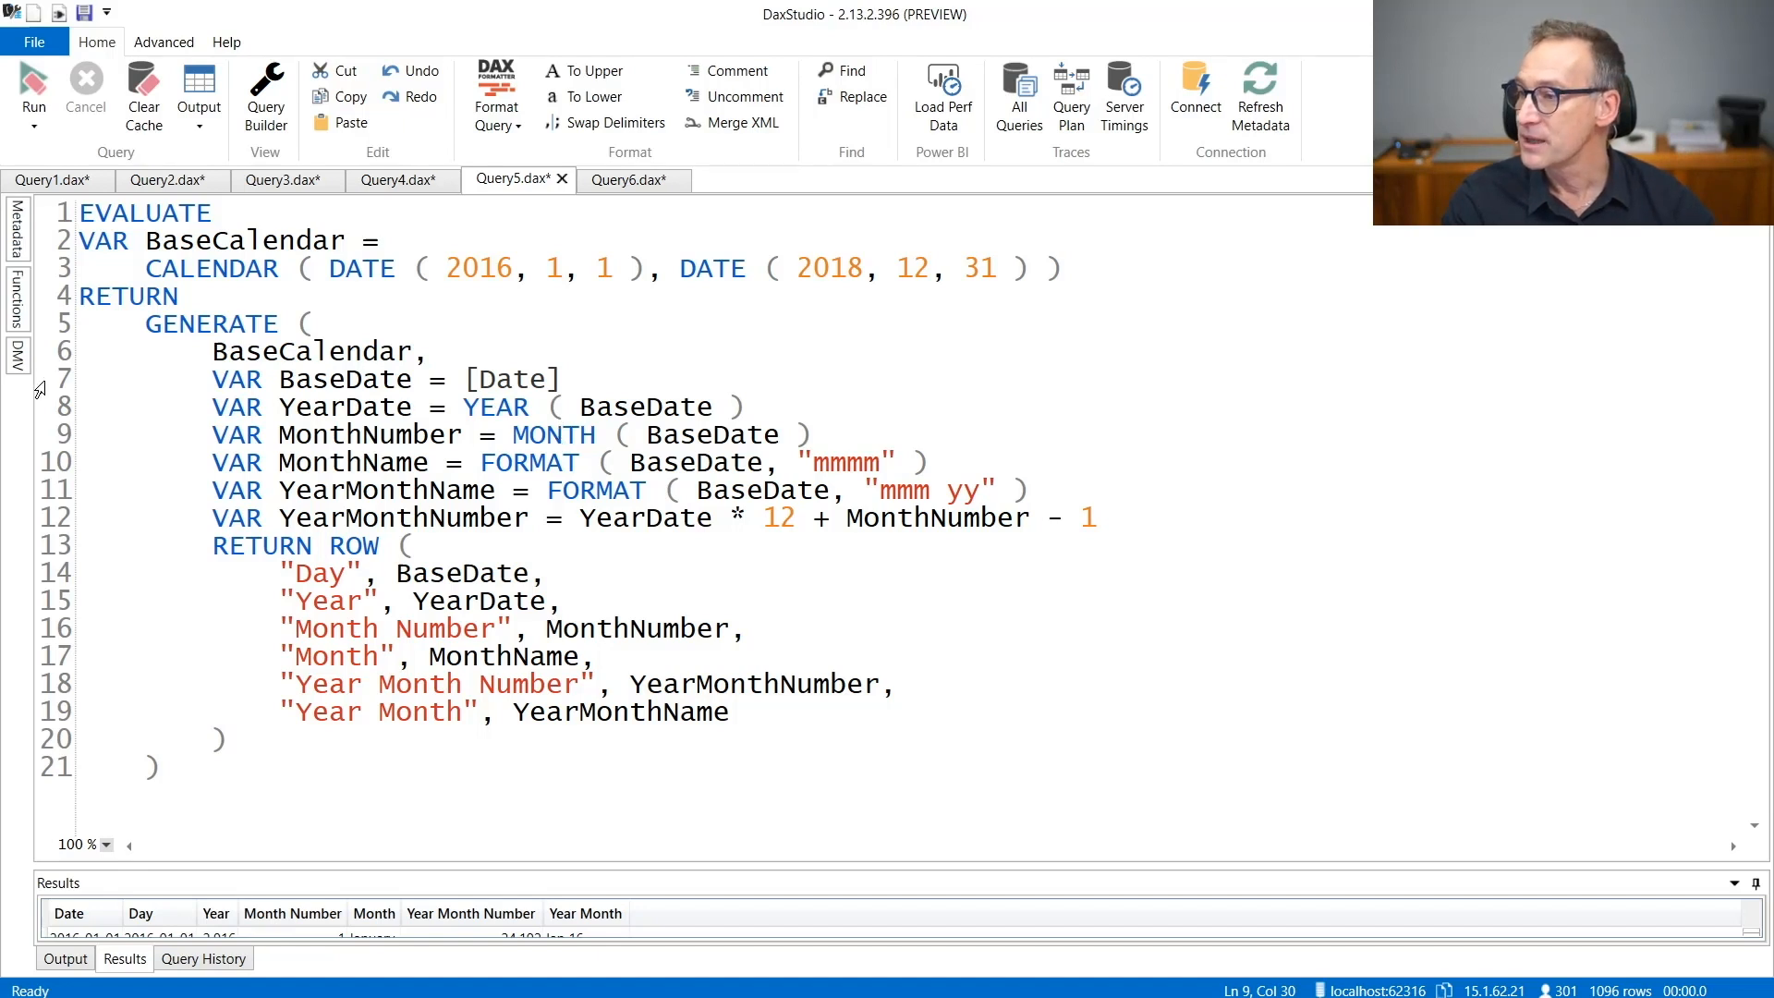
left_click_drag(210, 379, 1096, 517)
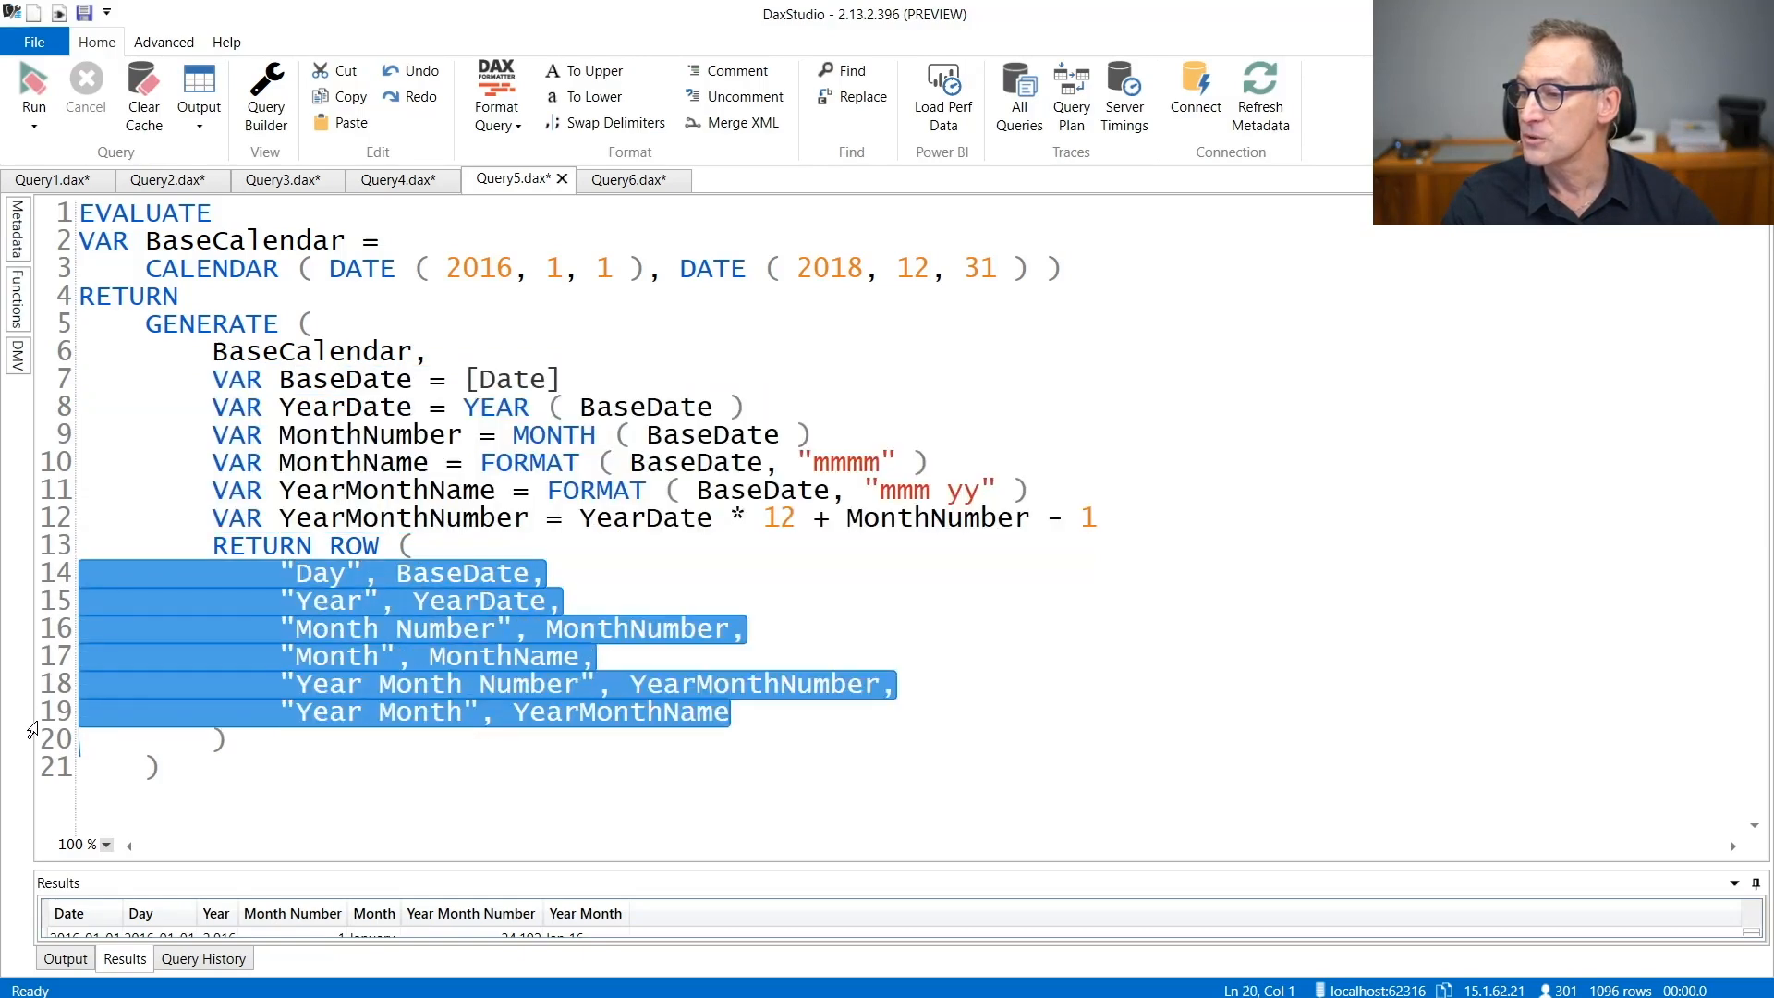
left_click(399, 628)
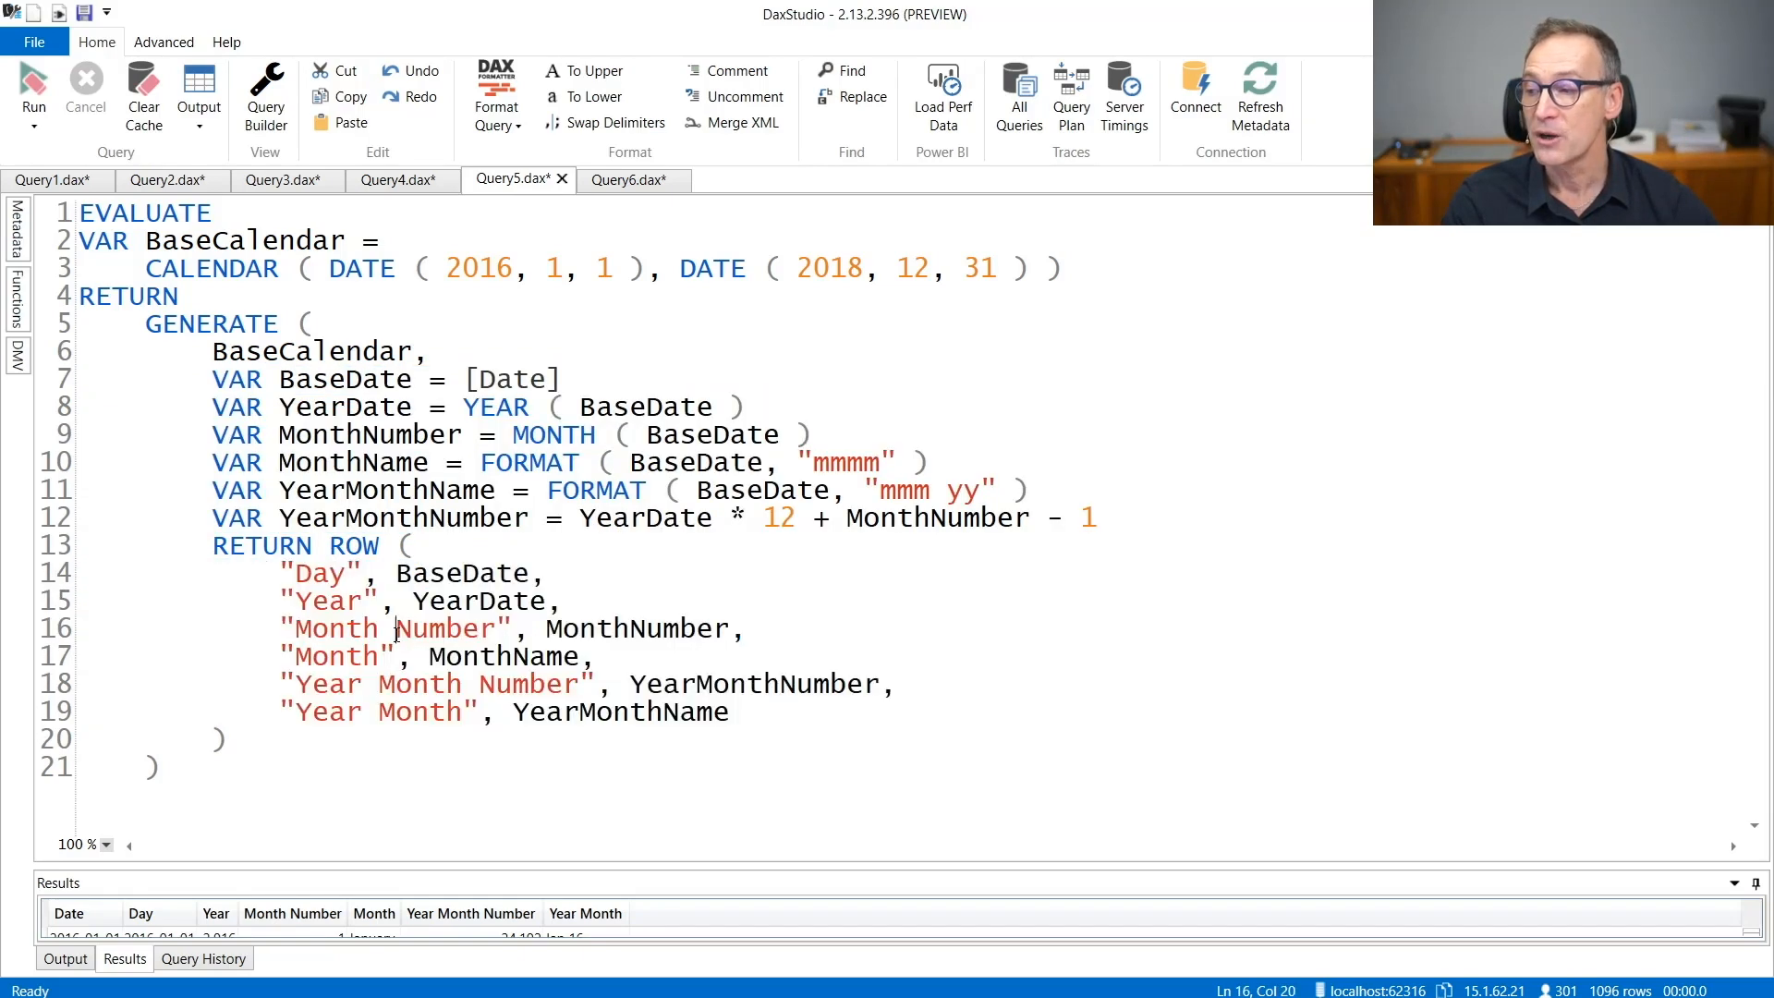
left_click(308, 656)
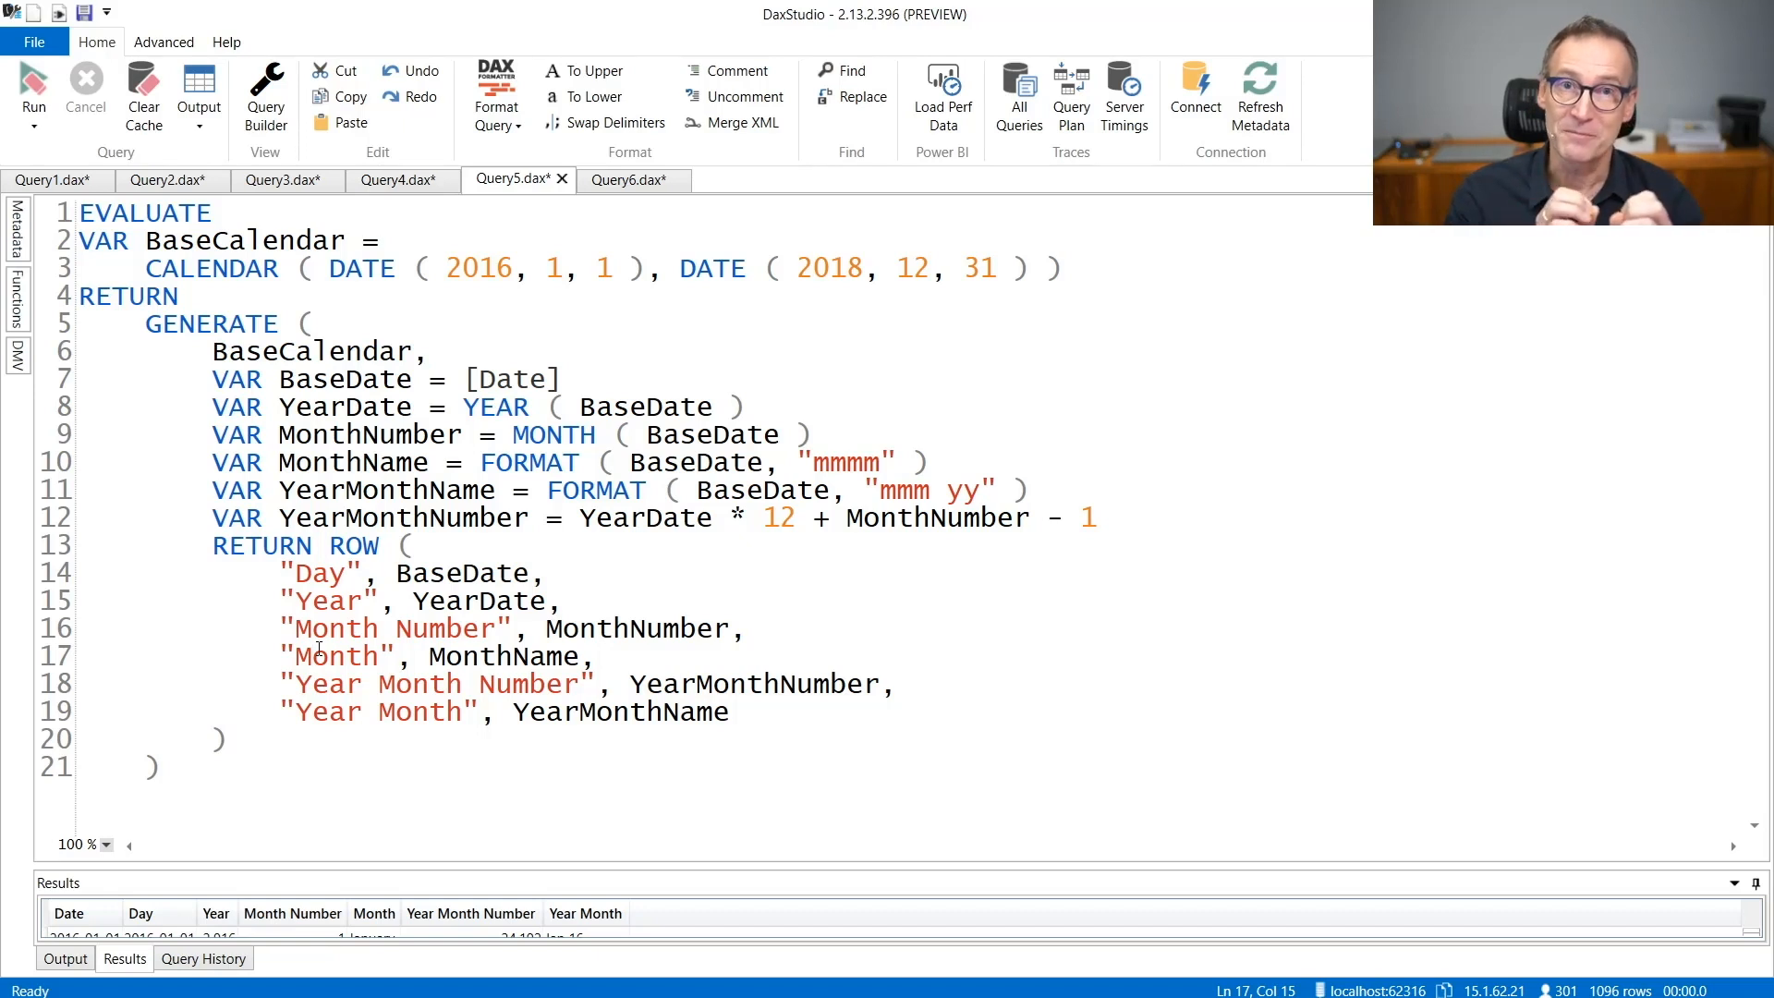
left_click(628, 180)
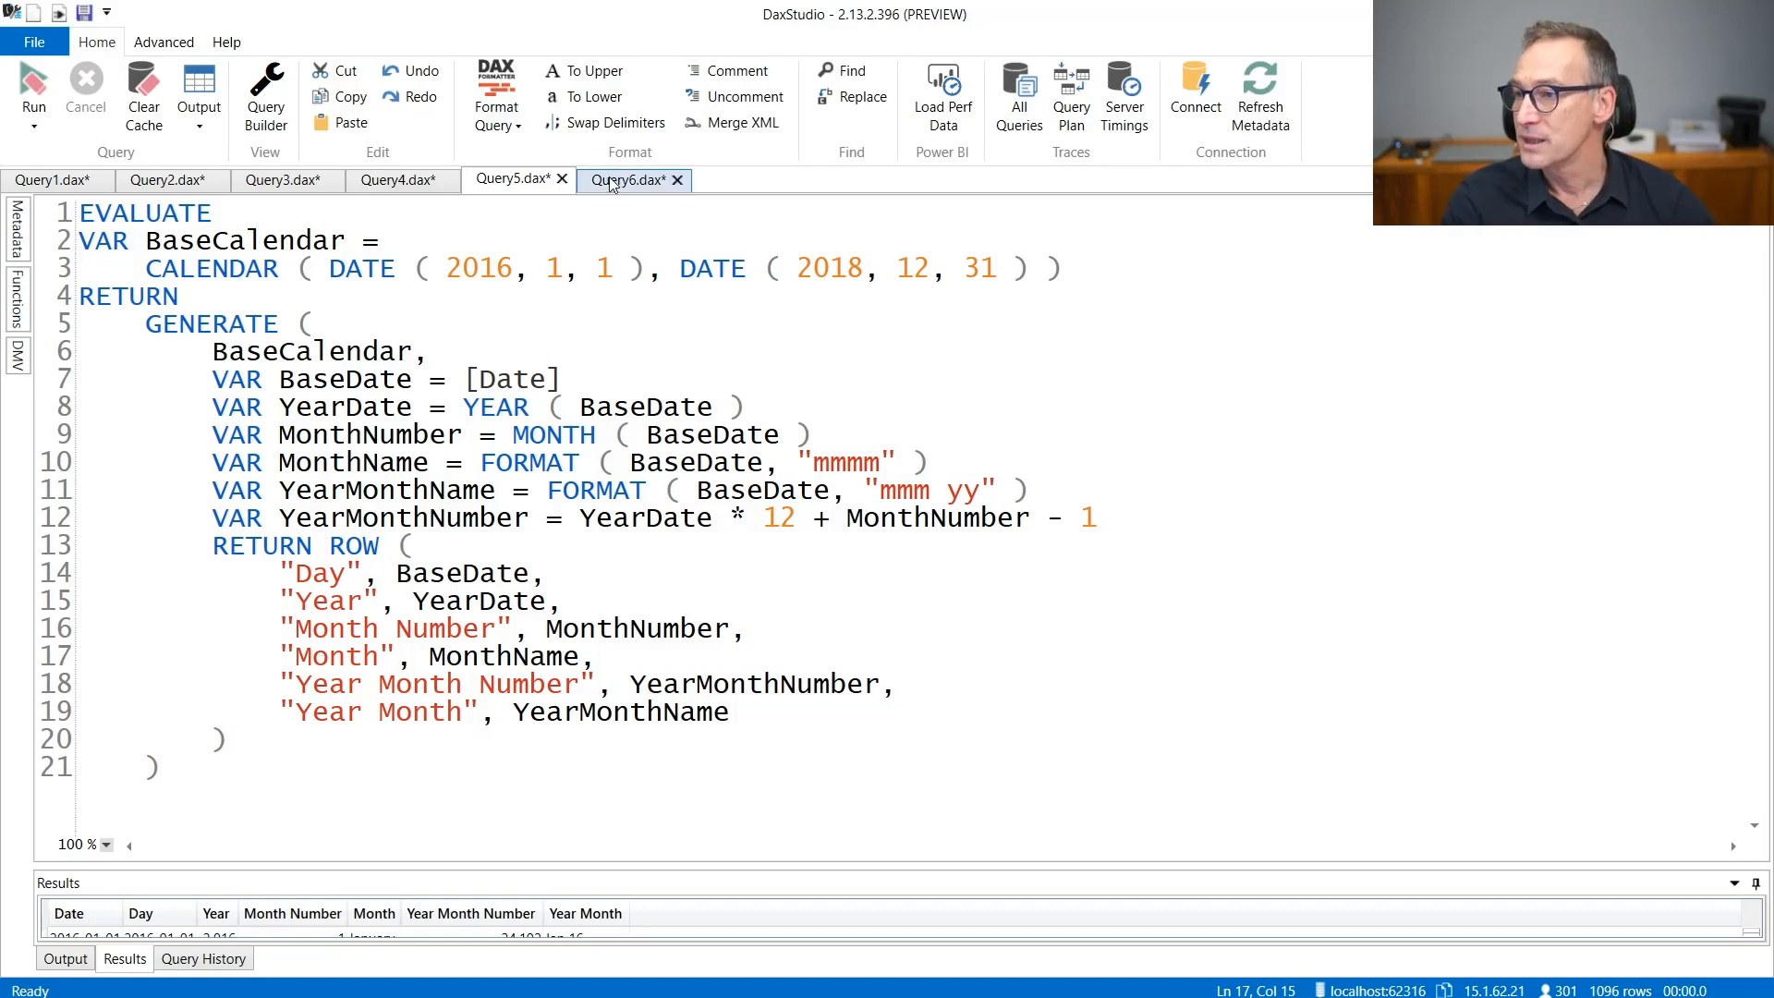